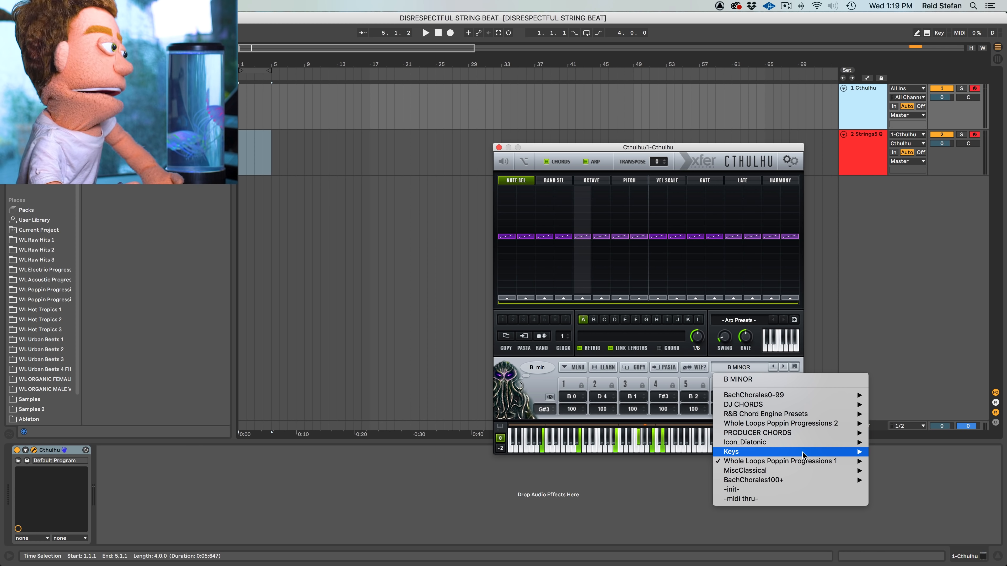
pyautogui.moveTo(713, 283)
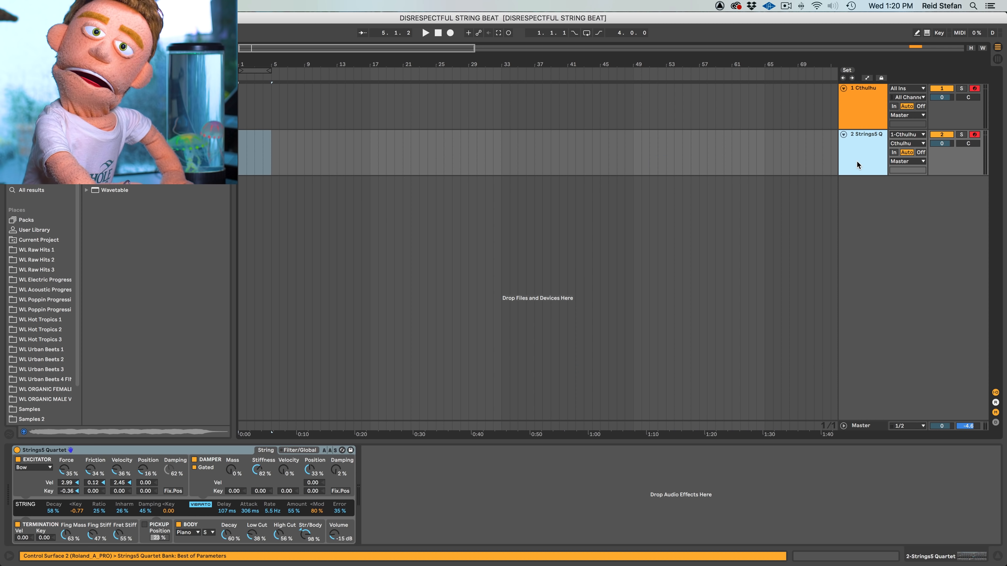
# Route the StringsS Quartet track's MIDI From to 1-Cthulhu with monitoring set to Auto
pyautogui.click(906, 134)
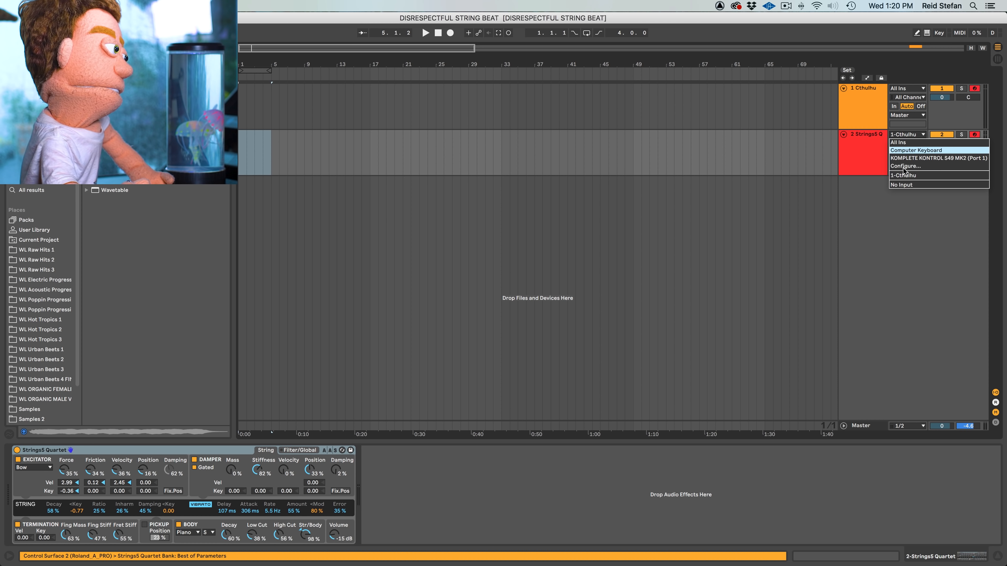
pyautogui.click(904, 175)
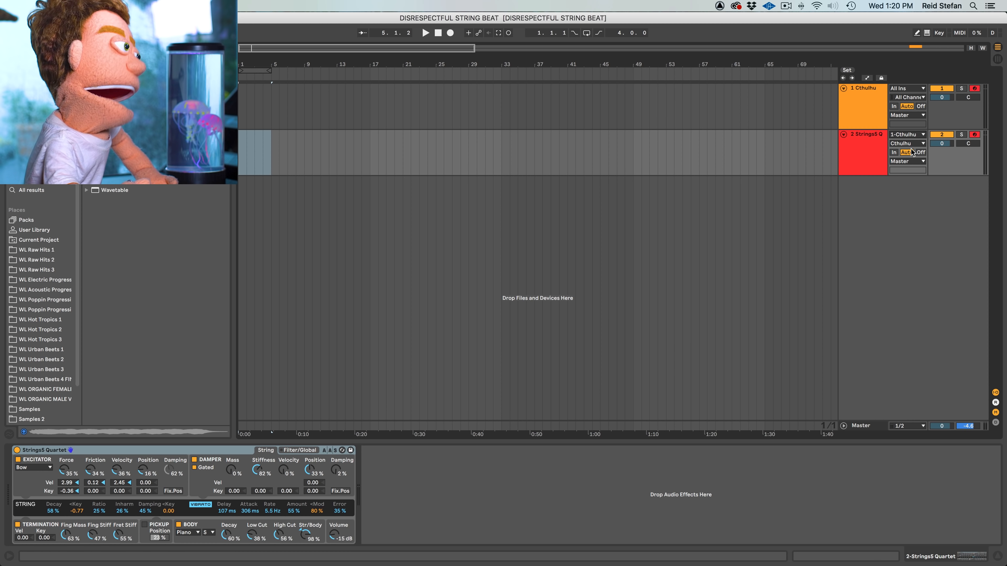
pyautogui.click(907, 152)
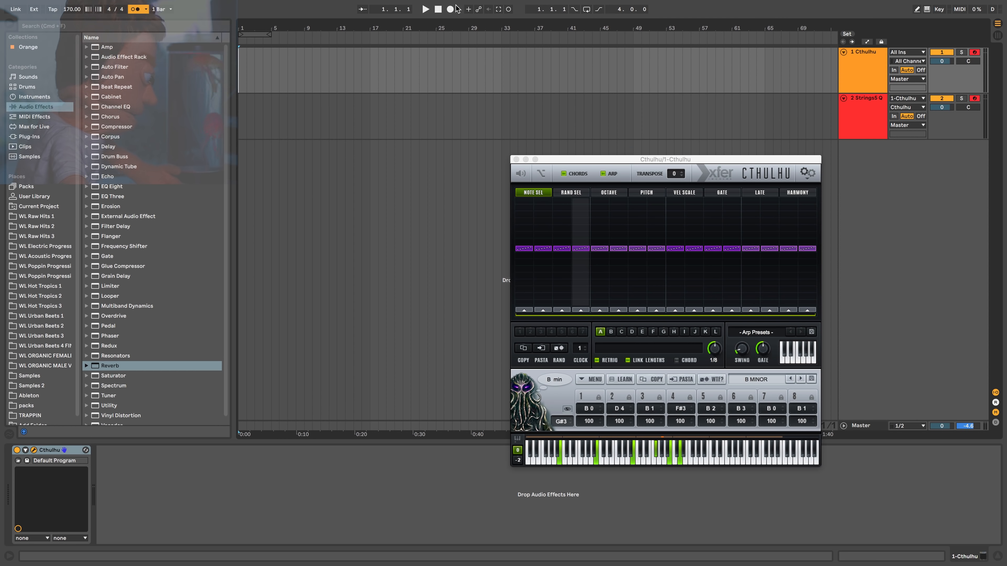
# Record a 16-bar take of the chord progression onto the Cthulhu and strings quartet tracks
pyautogui.click(425, 9)
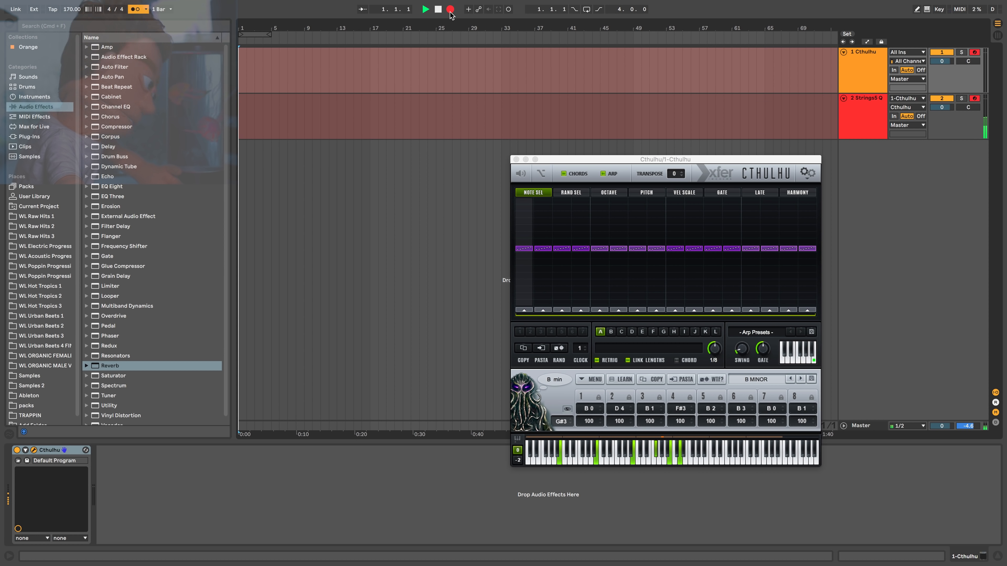
pyautogui.click(425, 9)
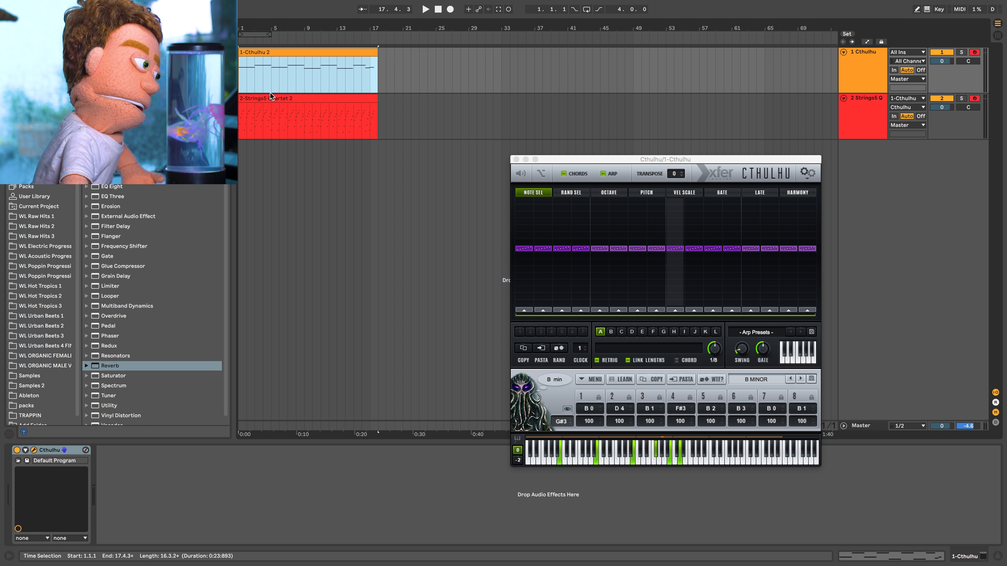
# Load a Reverb audio effect onto the recorded StringsS Quartet track
pyautogui.click(277, 98)
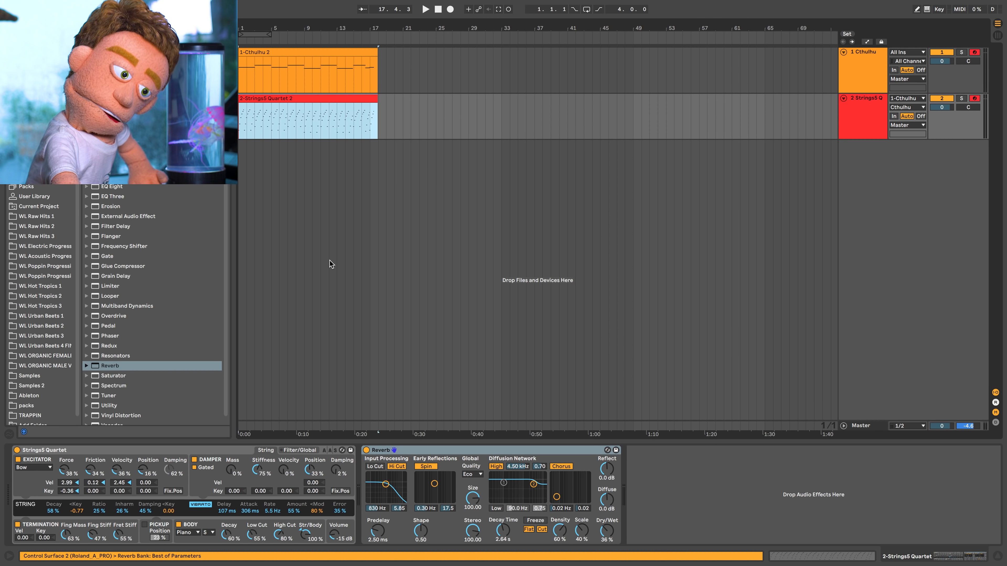
pyautogui.doubleClick(308, 119)
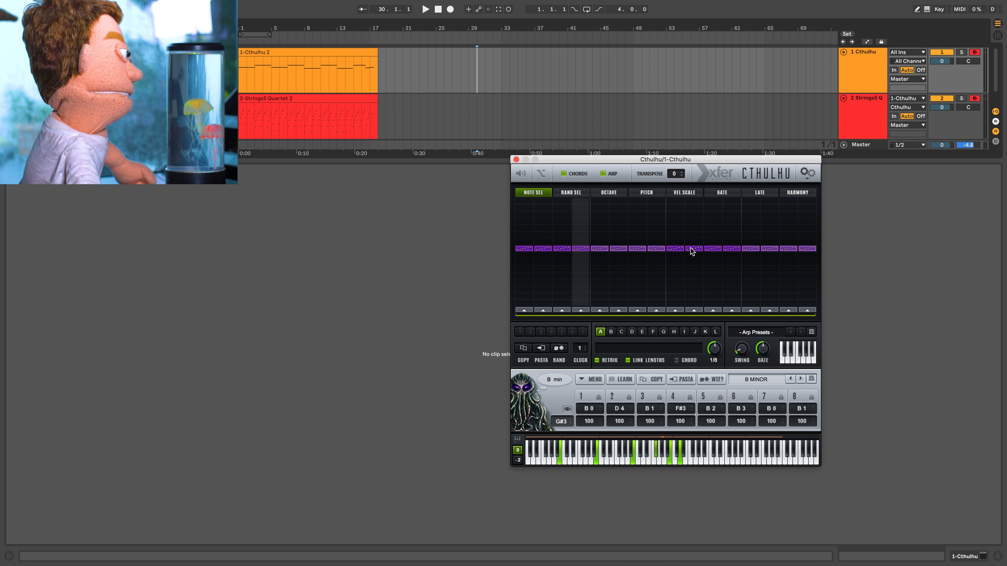
pyautogui.click(514, 159)
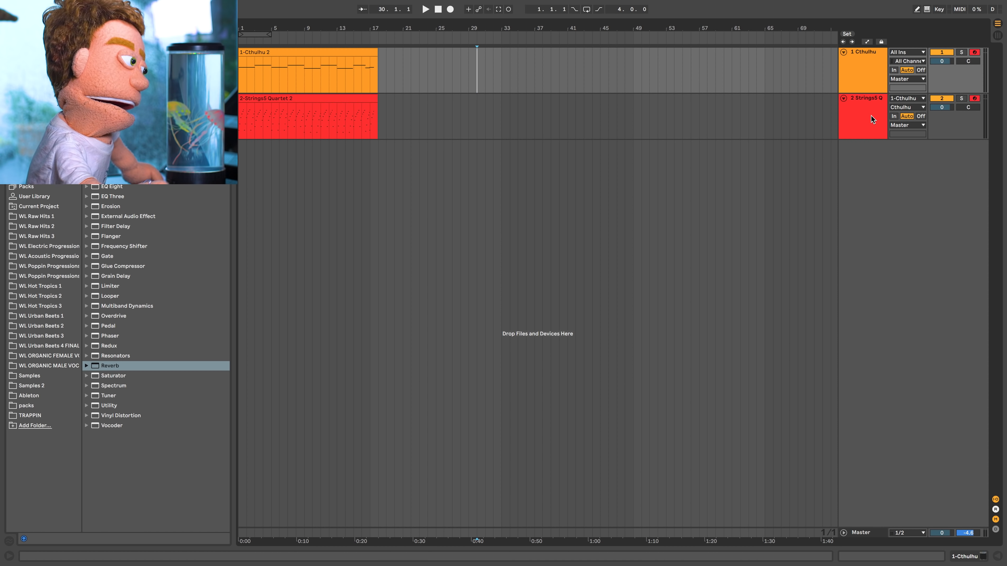
# Load Second Stellar Strings.adg onto a new track with its MIDI input routed from 1-Cthulhu
pyautogui.click(864, 115)
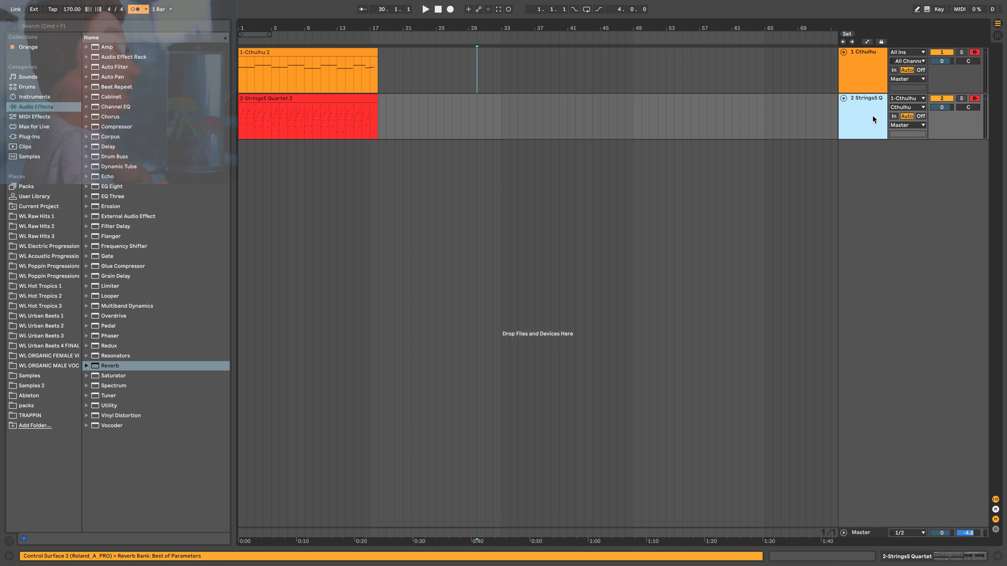
pyautogui.write('strings')
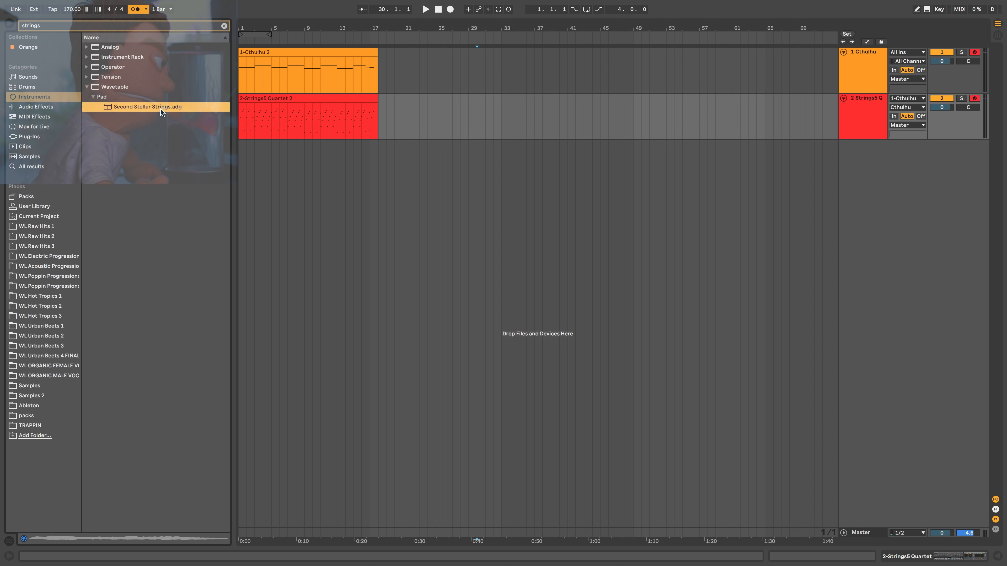
pyautogui.doubleClick(149, 107)
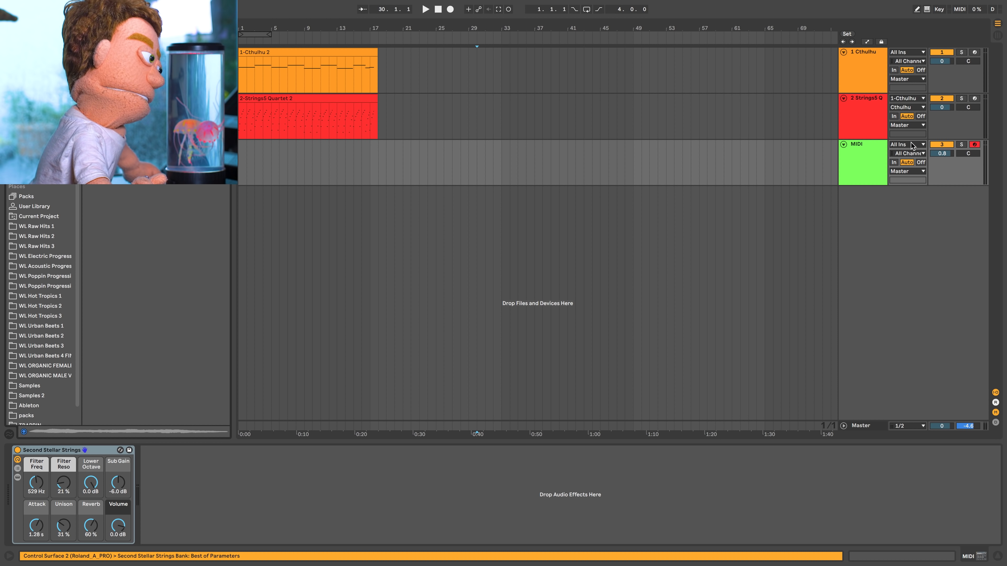
pyautogui.click(906, 154)
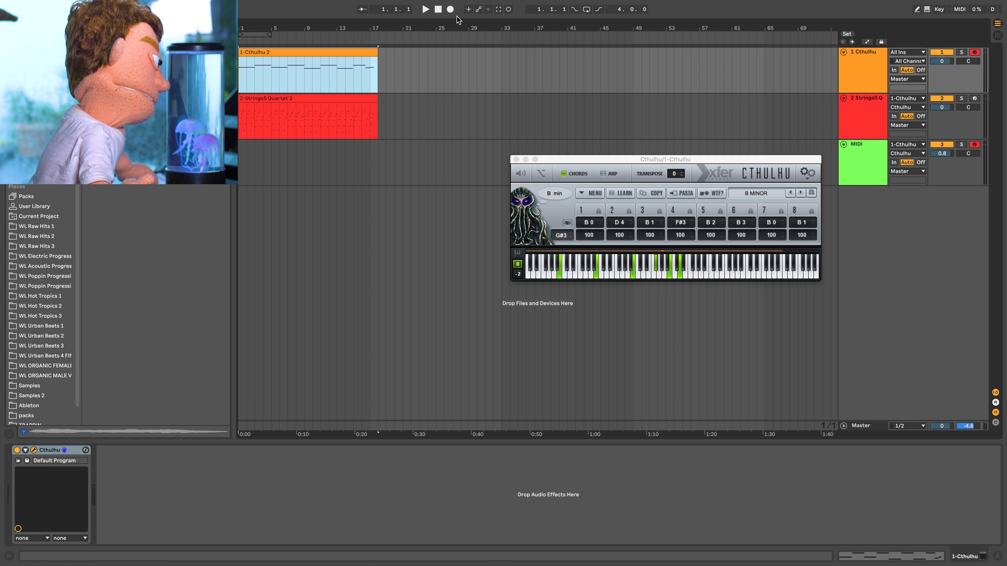
# Record a 16-bar take of the chords onto the new Second Stellar Strings track
pyautogui.click(425, 9)
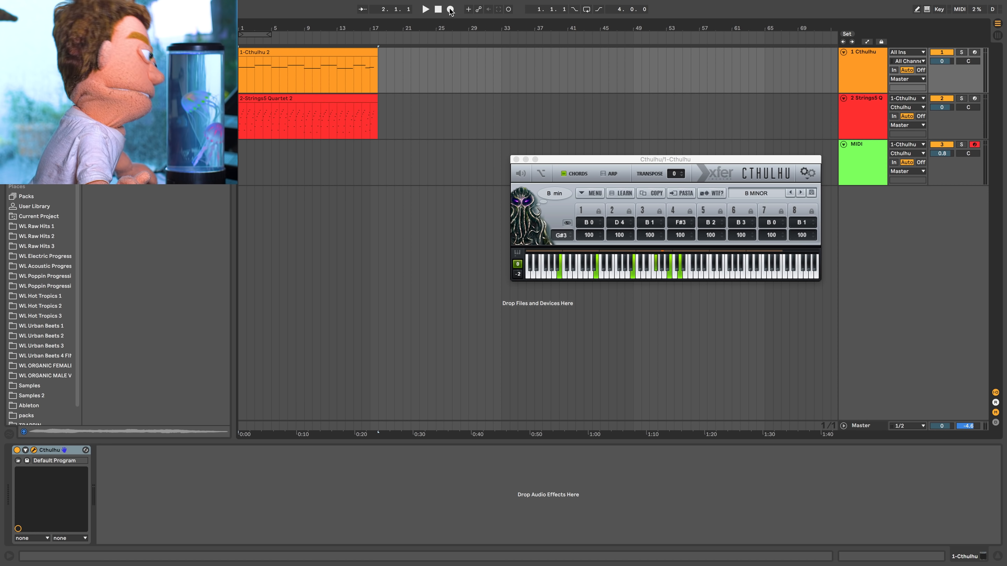
pyautogui.click(425, 9)
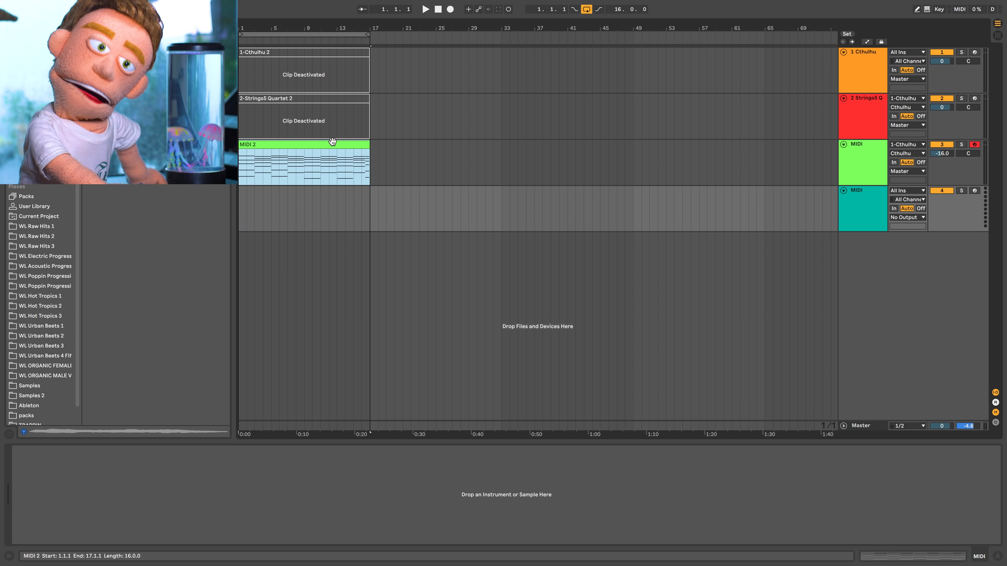
# Load a DISRESPECTFUL 808 sample from WL Urban Beats 4 onto the track 4 bass-note clip
pyautogui.doubleClick(303, 162)
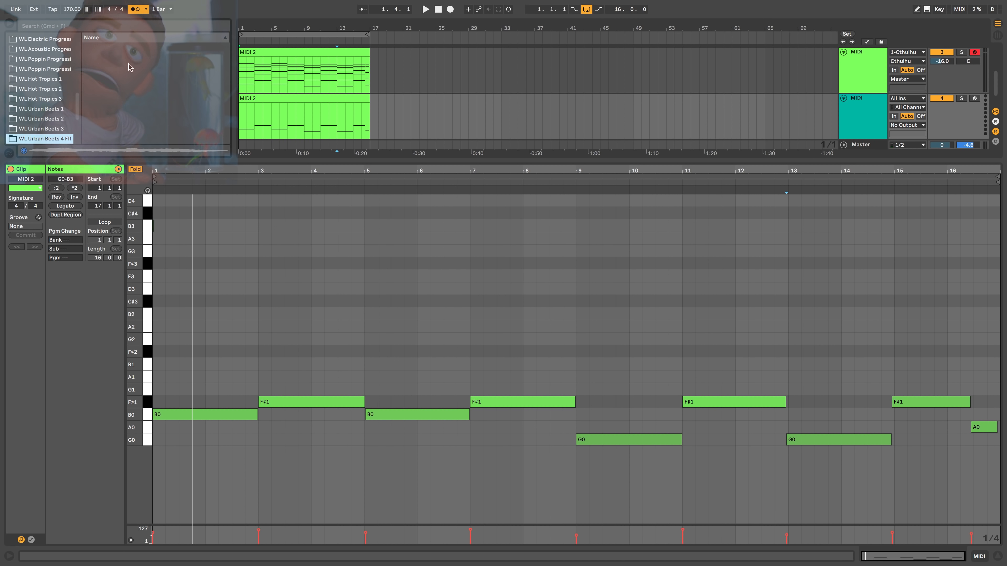
pyautogui.click(127, 66)
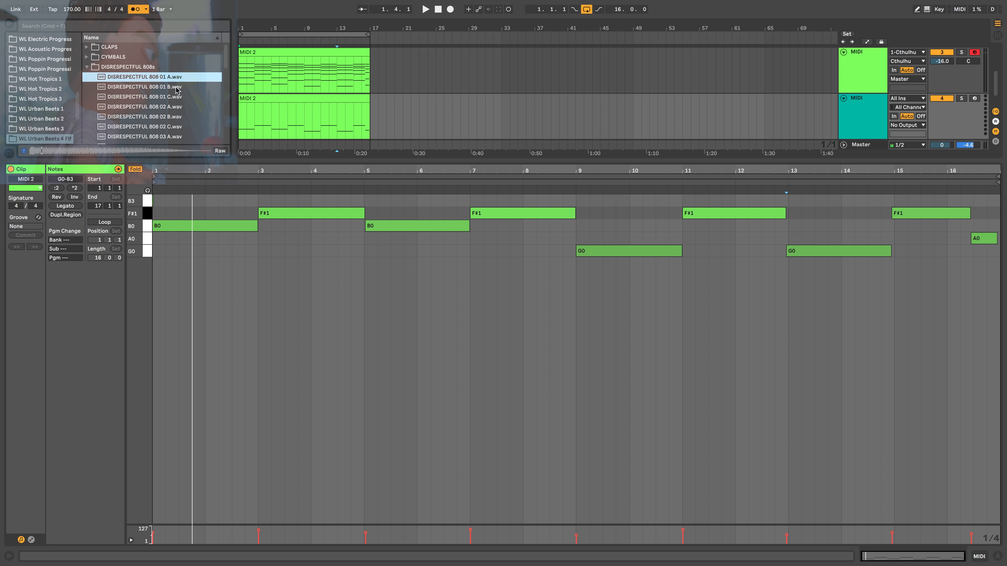
pyautogui.click(143, 106)
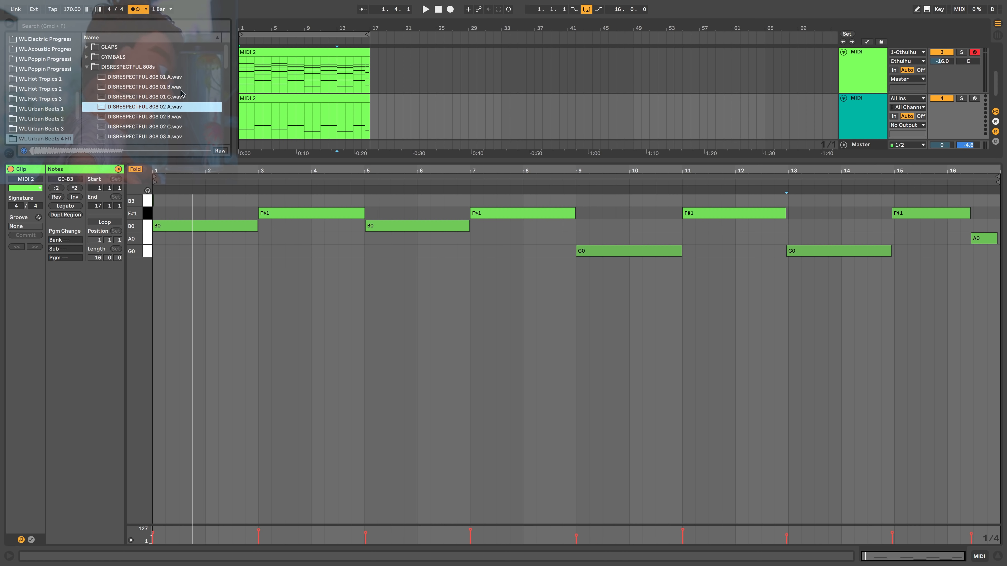
pyautogui.click(144, 96)
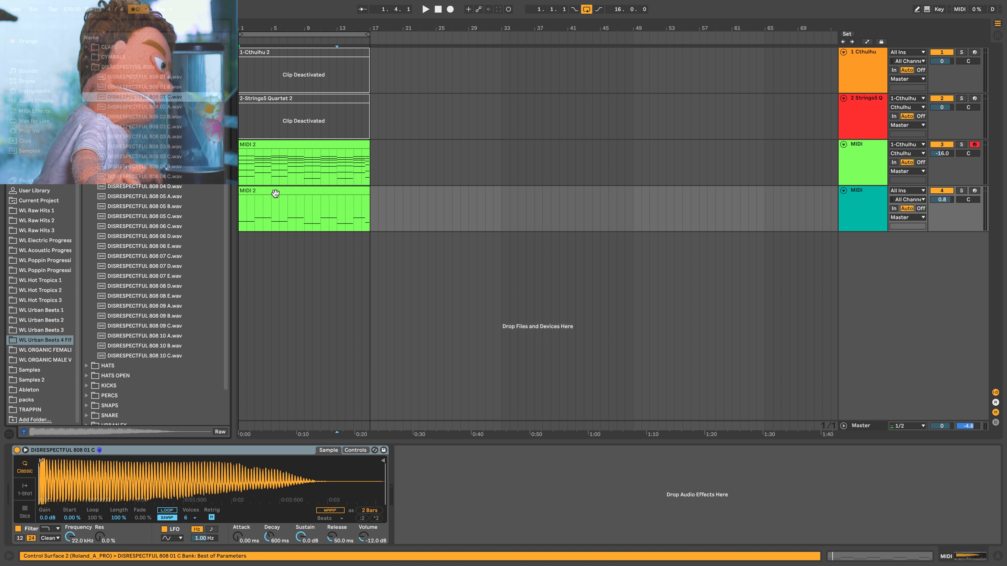
pyautogui.doubleClick(302, 209)
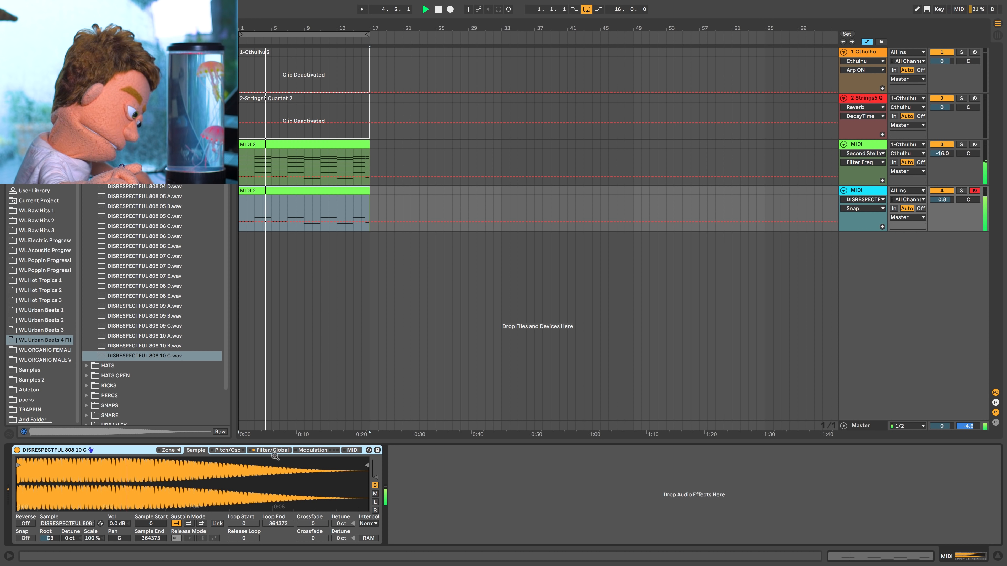
pyautogui.click(270, 450)
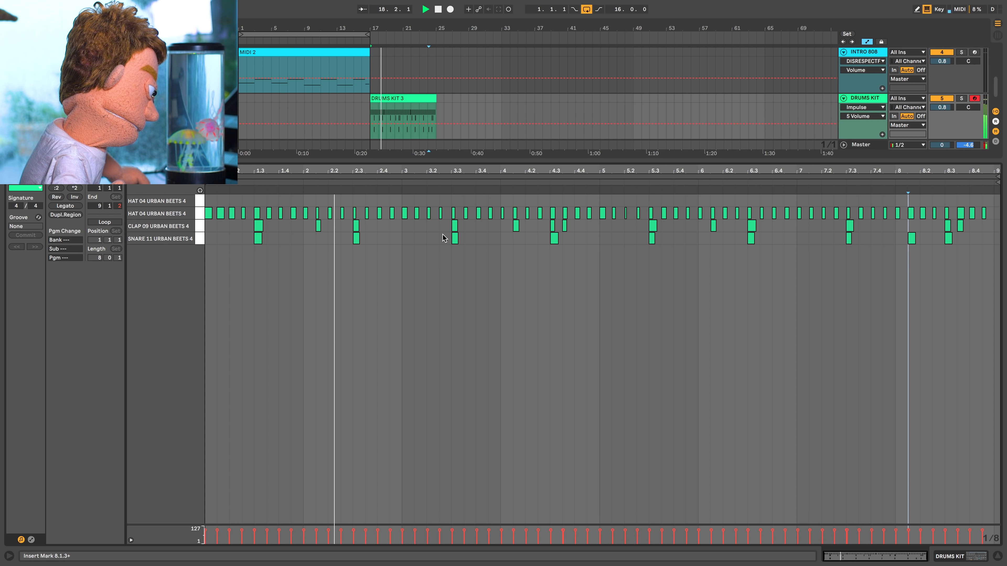
# Edit a note in the Impulse drum kit pattern for the hats, kick and snares tracks
pyautogui.click(516, 227)
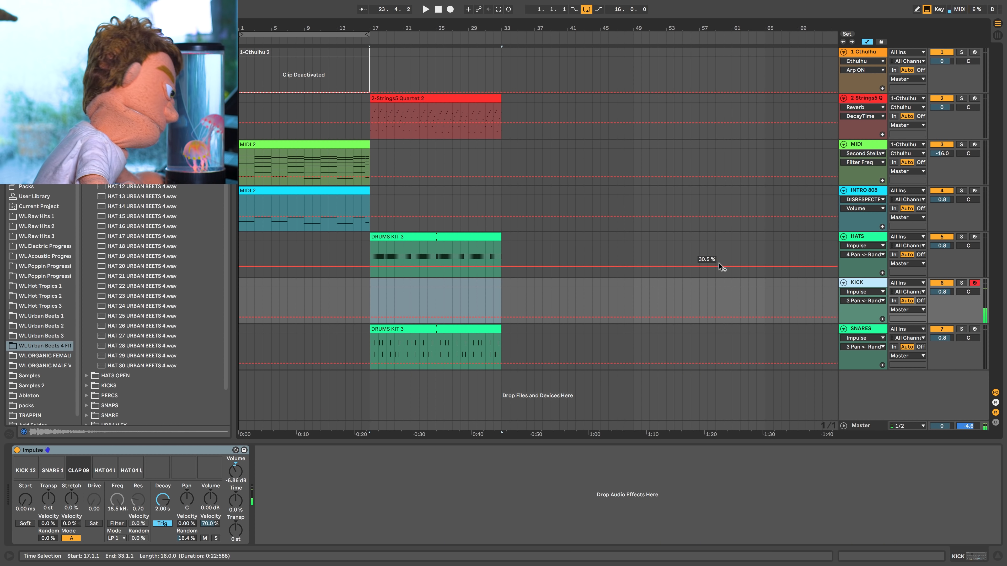
# Record a new Kick 4 pattern clip onto the KICK track alongside the strings section
pyautogui.click(450, 9)
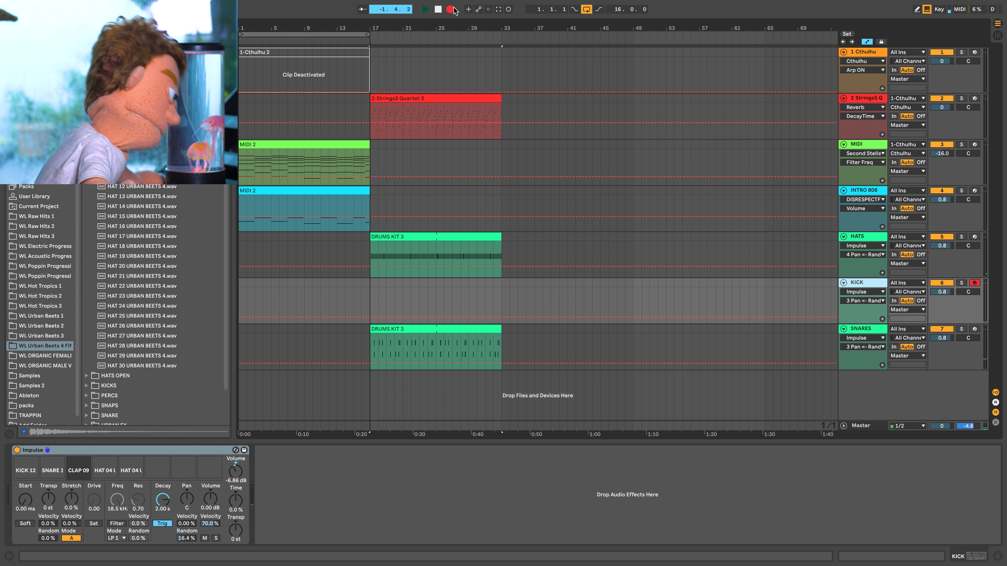
pyautogui.click(425, 9)
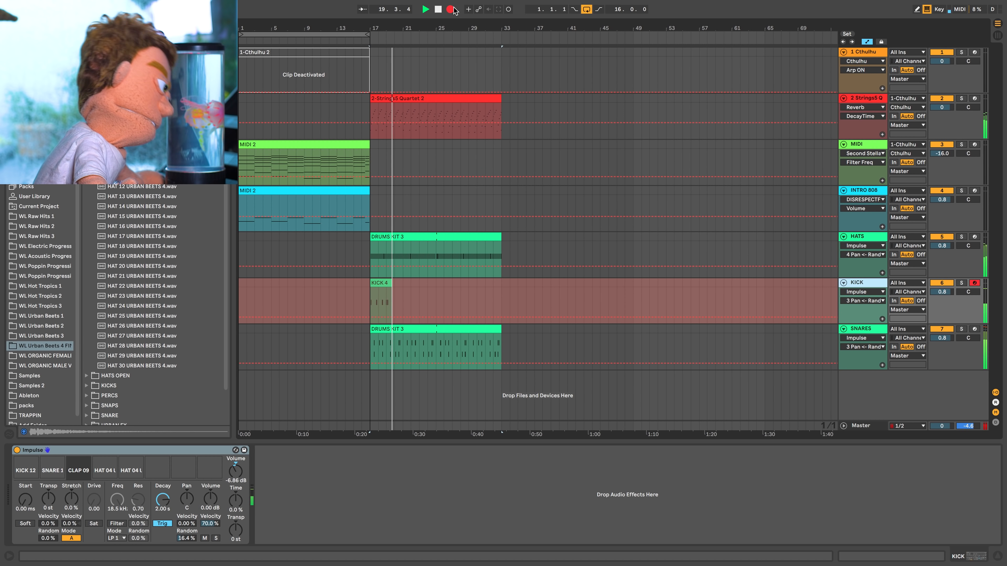
pyautogui.click(424, 8)
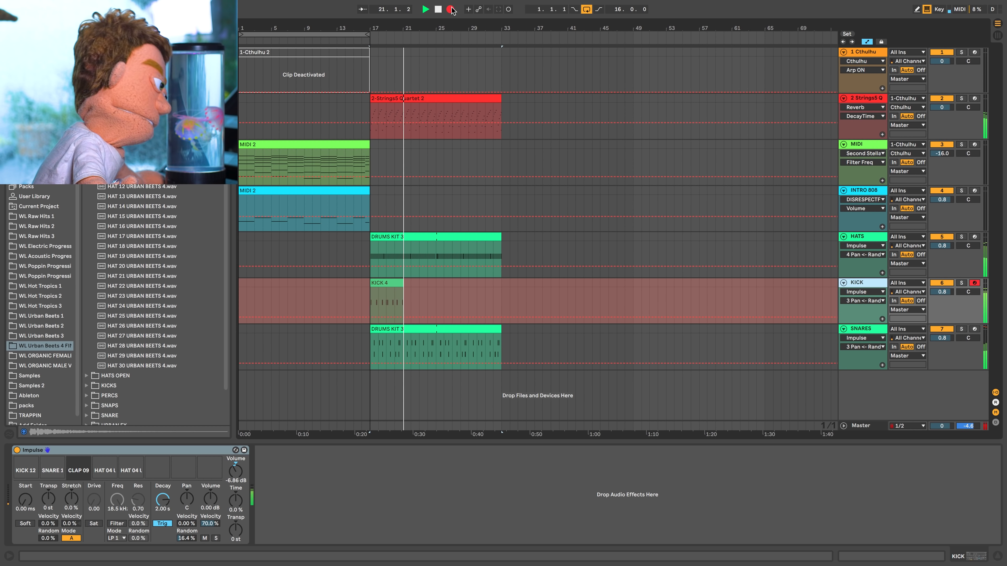
pyautogui.click(424, 9)
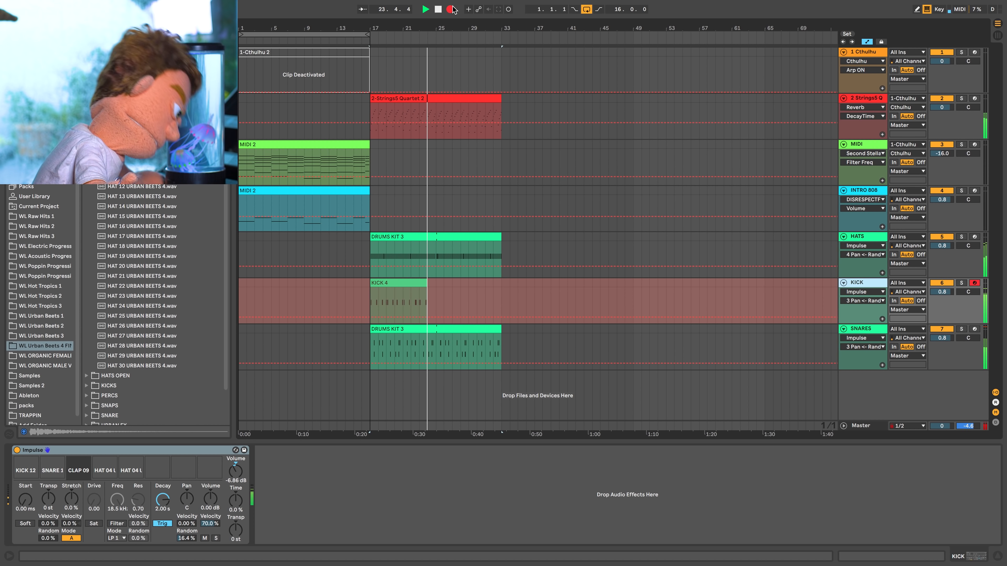
pyautogui.click(424, 9)
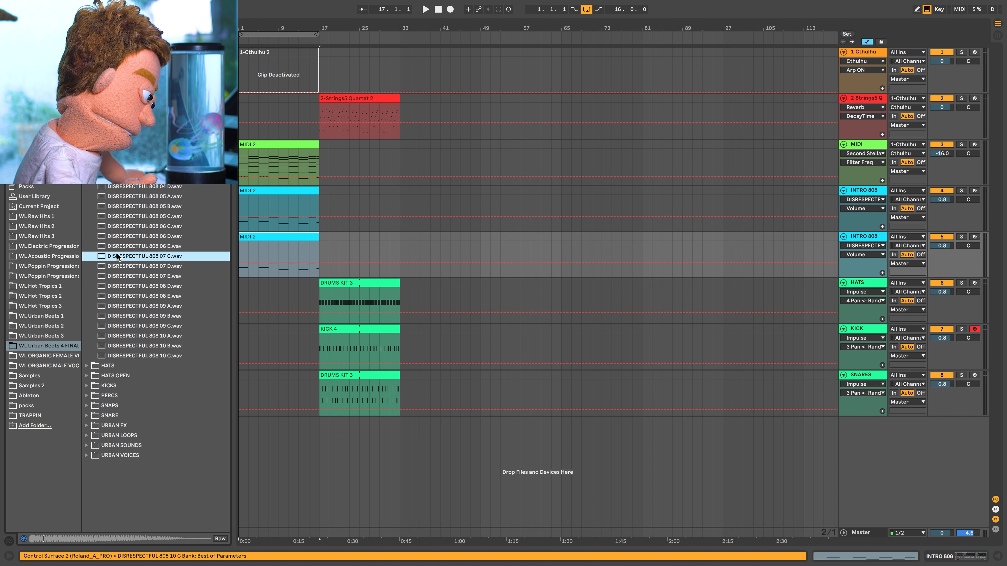
# Audition DISRESPECTFUL 808 samples and start the MIDI 2 bass clip at bar 17
pyautogui.click(148, 277)
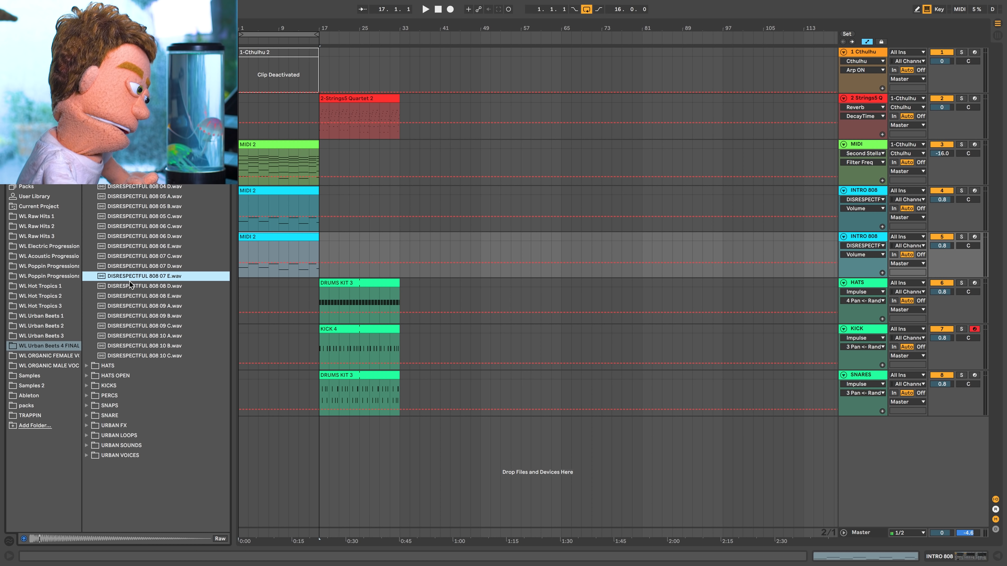
pyautogui.click(145, 256)
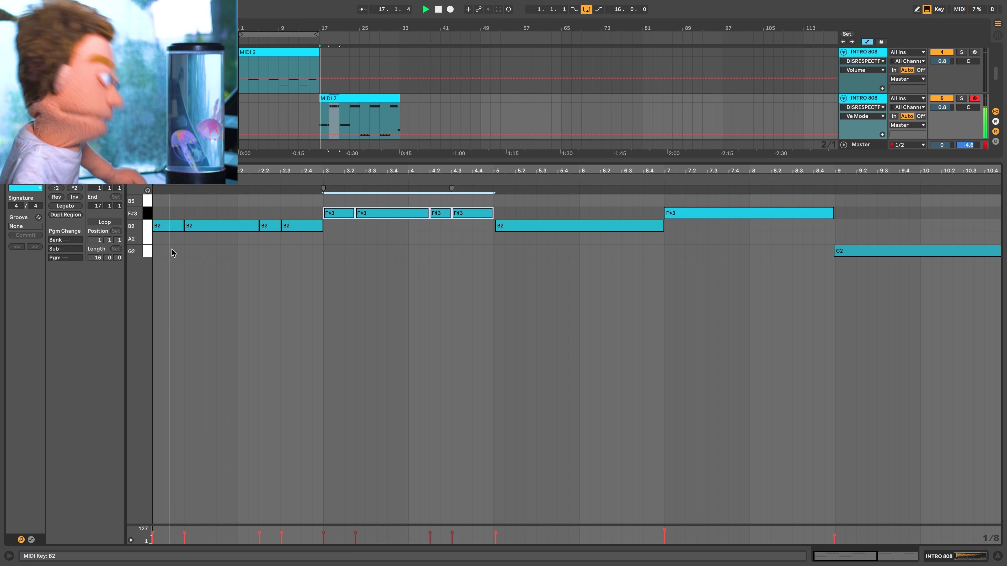
pyautogui.click(398, 189)
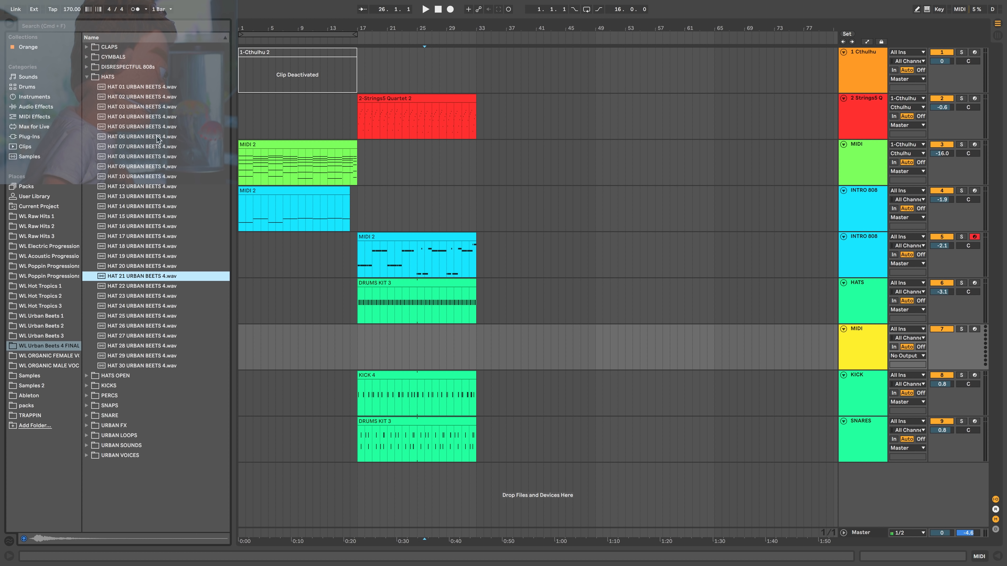
# Load HAT 20 URBAN BEETS 4 into the new track's sampler and review its sound-shaping settings
pyautogui.click(141, 266)
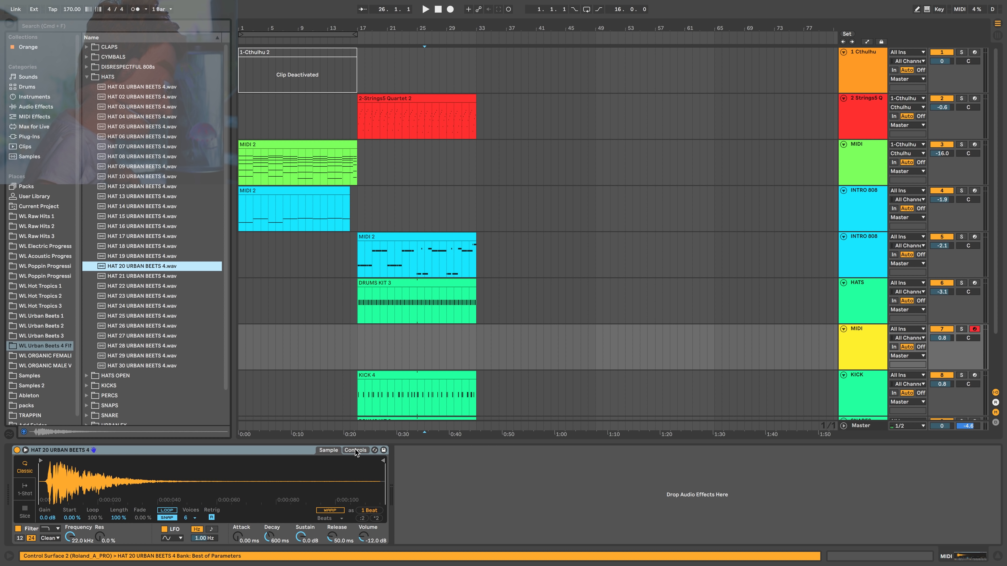
pyautogui.click(355, 451)
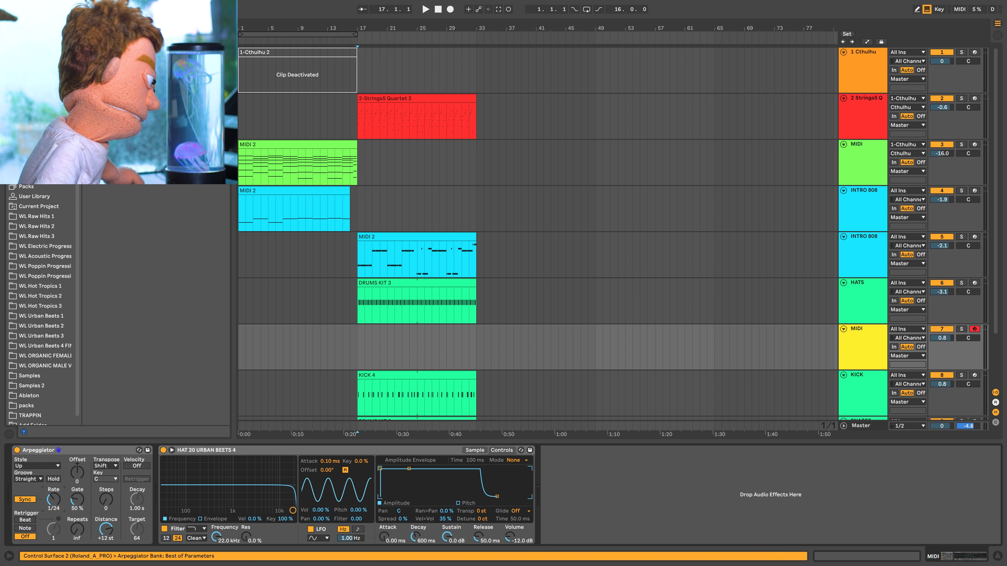
pyautogui.click(474, 450)
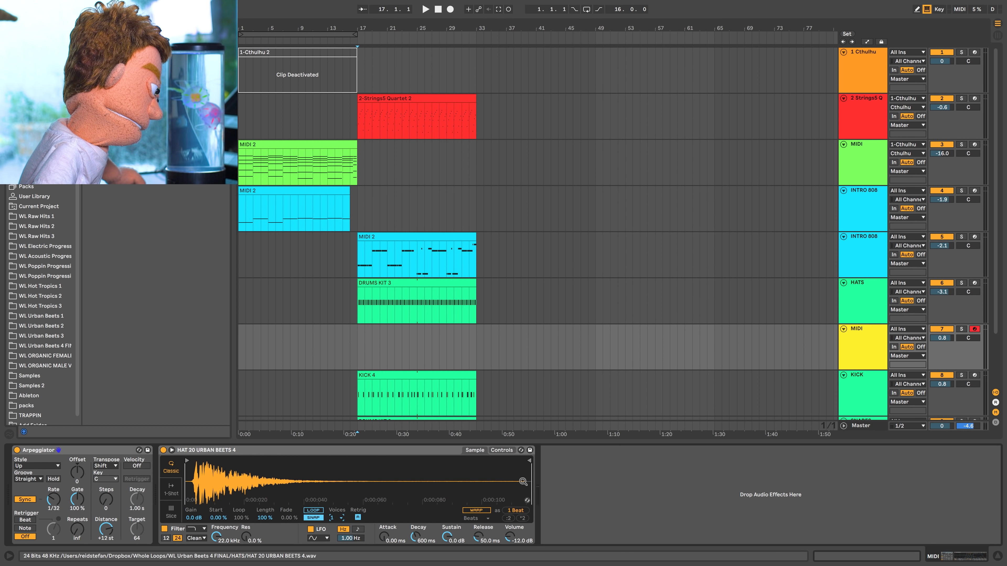
pyautogui.click(501, 450)
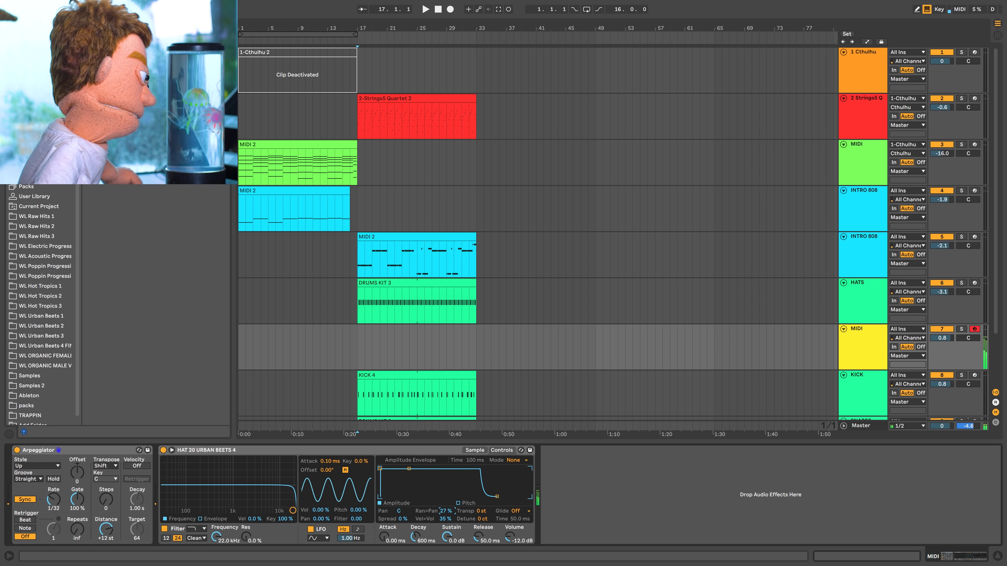
# Record the arpeggiated hat-roll clip onto the HAT ROLLS track from bar 17
pyautogui.click(437, 9)
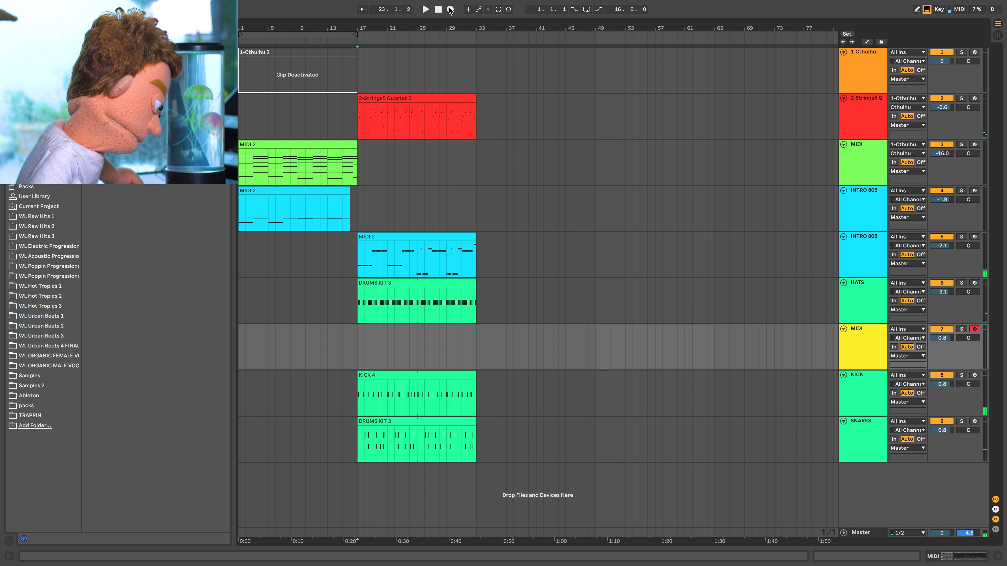
pyautogui.click(424, 9)
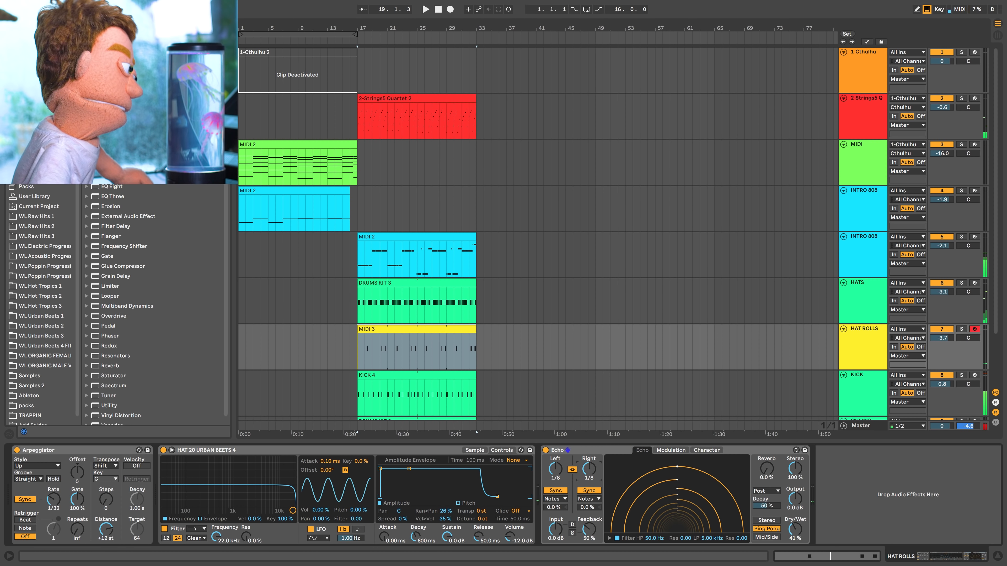
# Add a Compressor to HAT ROLLS with Sidechain enabled and the SNARES track as source
pyautogui.click(423, 9)
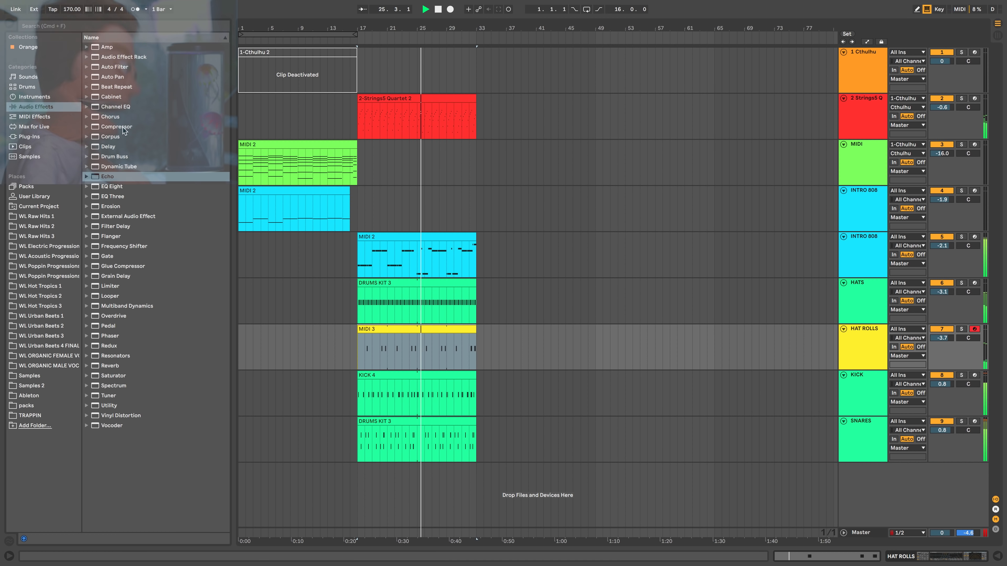
pyautogui.click(116, 126)
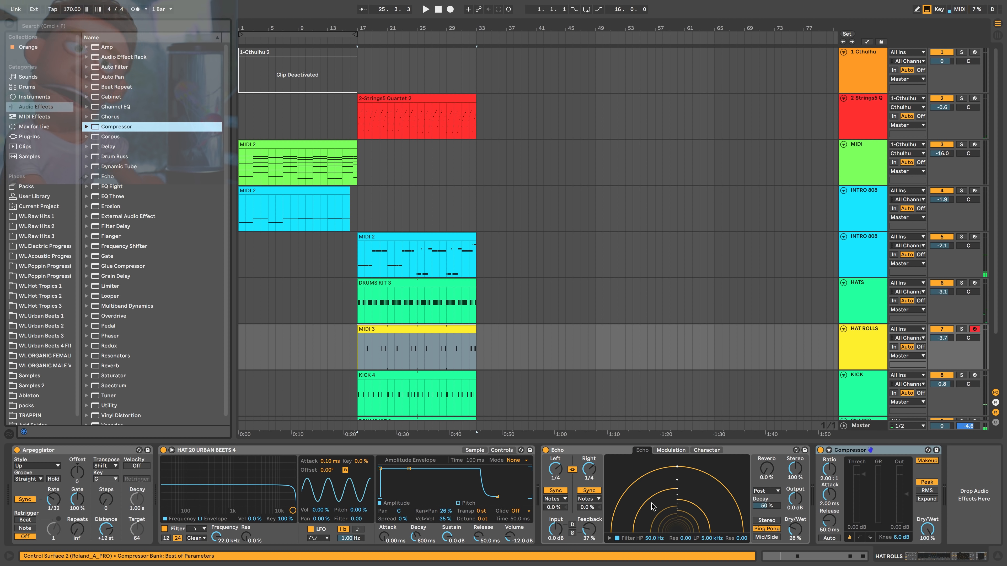
pyautogui.click(829, 461)
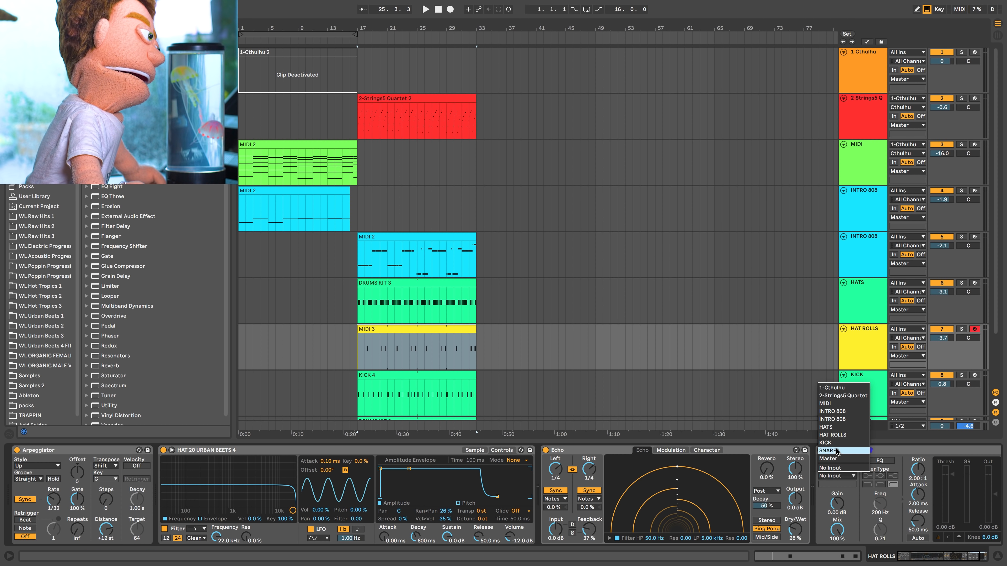
pyautogui.click(831, 435)
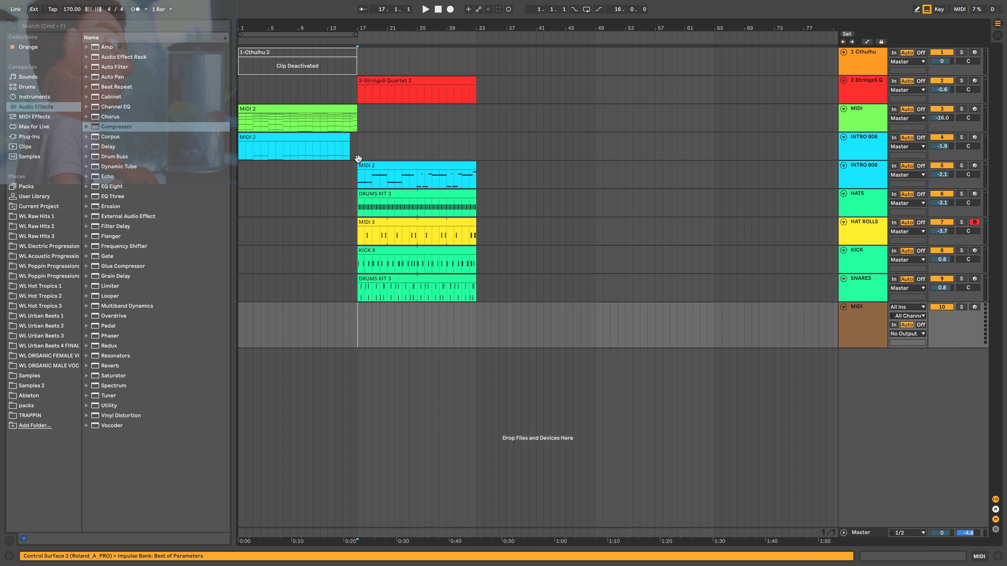
# Load Impulse with PERC 20 and PERC 23, record a percussion clip from bar 17, and play it back
pyautogui.click(34, 97)
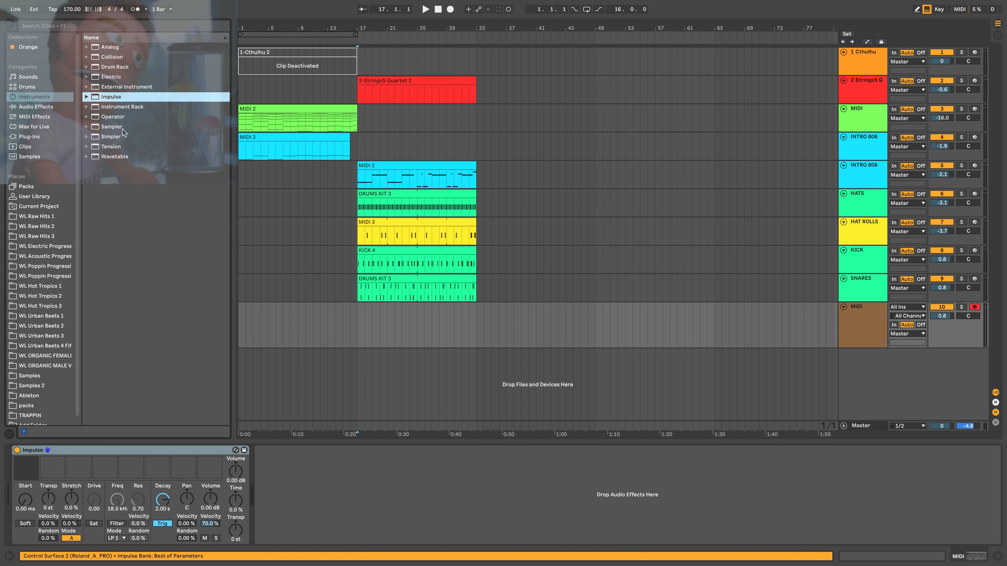
pyautogui.click(42, 346)
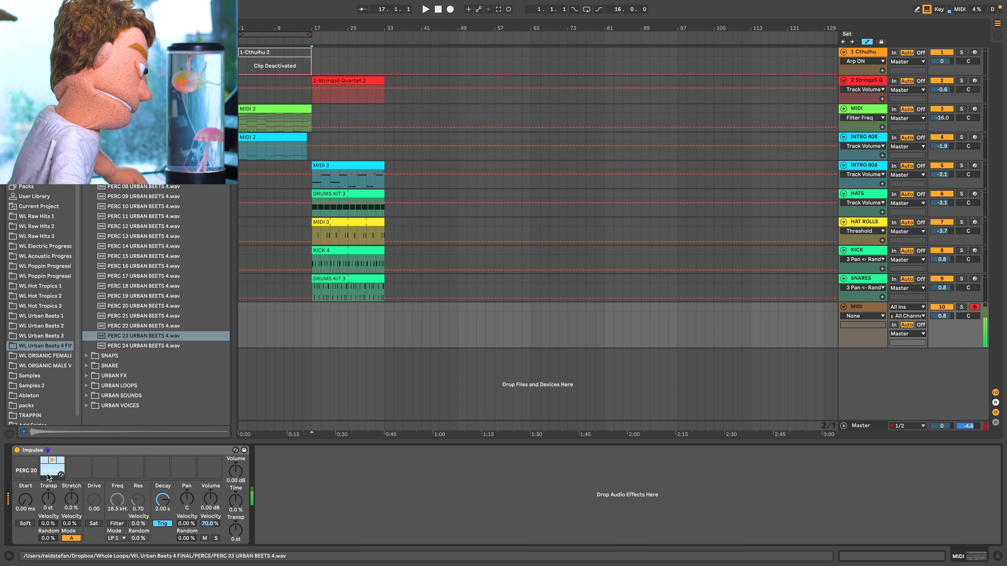
pyautogui.click(424, 8)
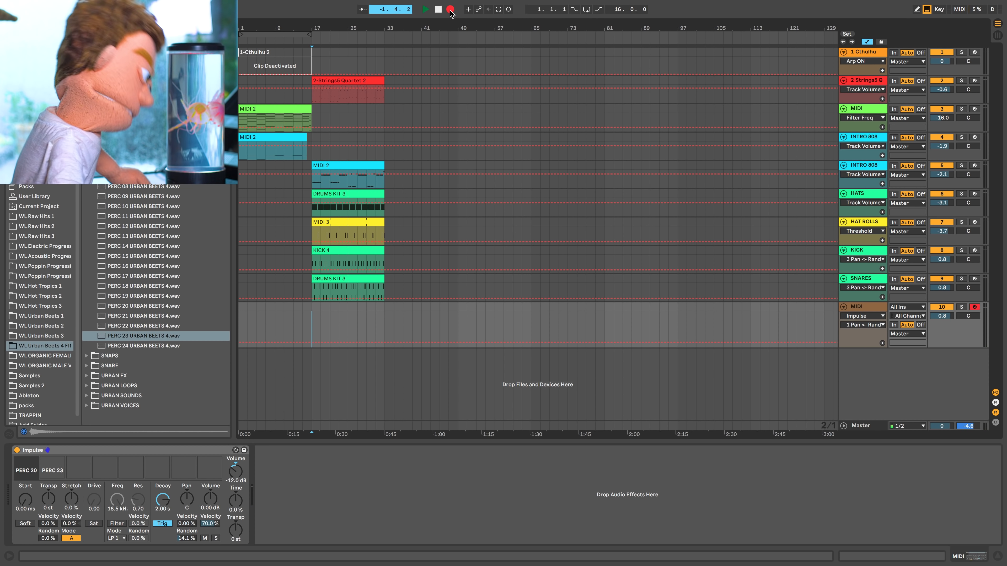
pyautogui.click(424, 9)
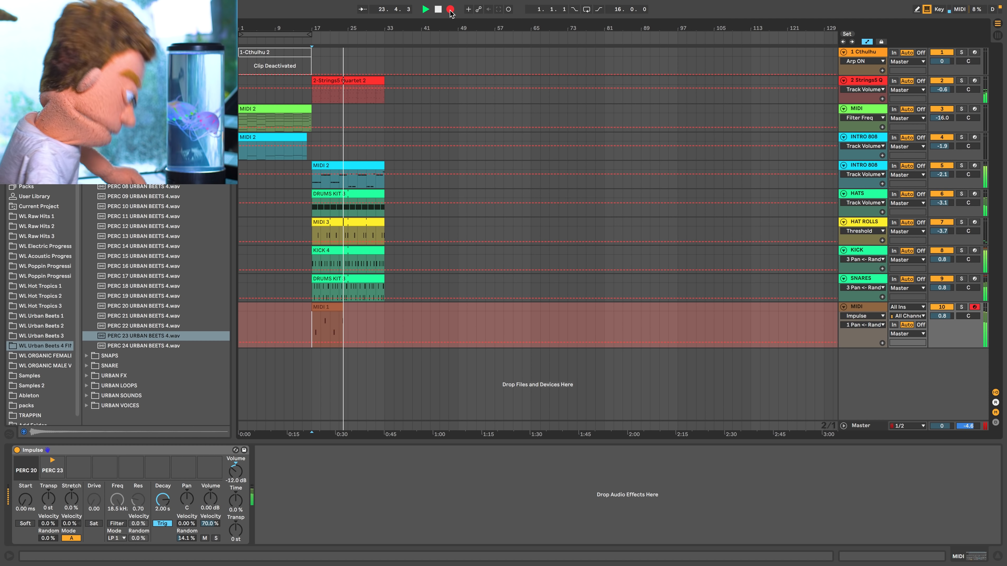
pyautogui.click(437, 9)
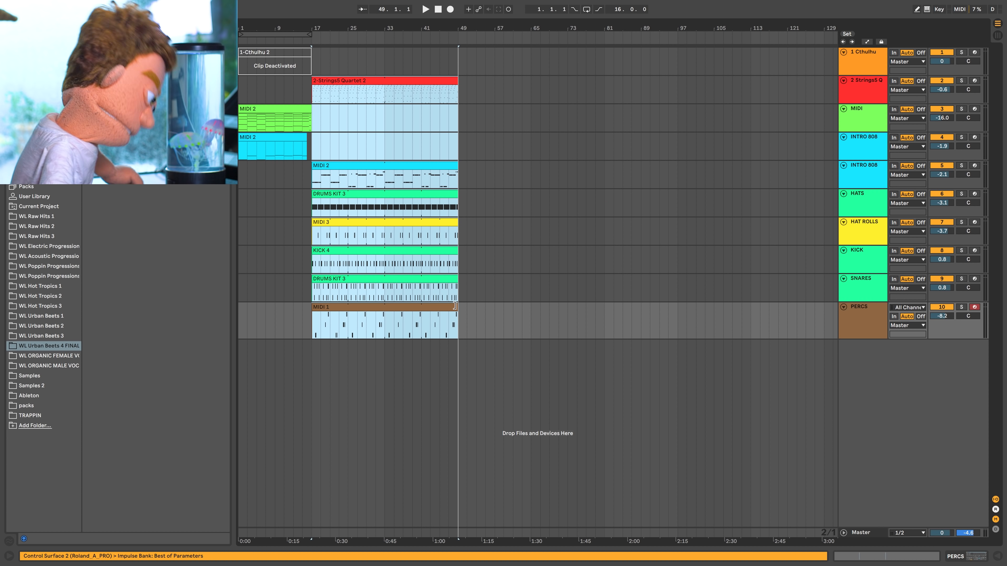
pyautogui.click(424, 9)
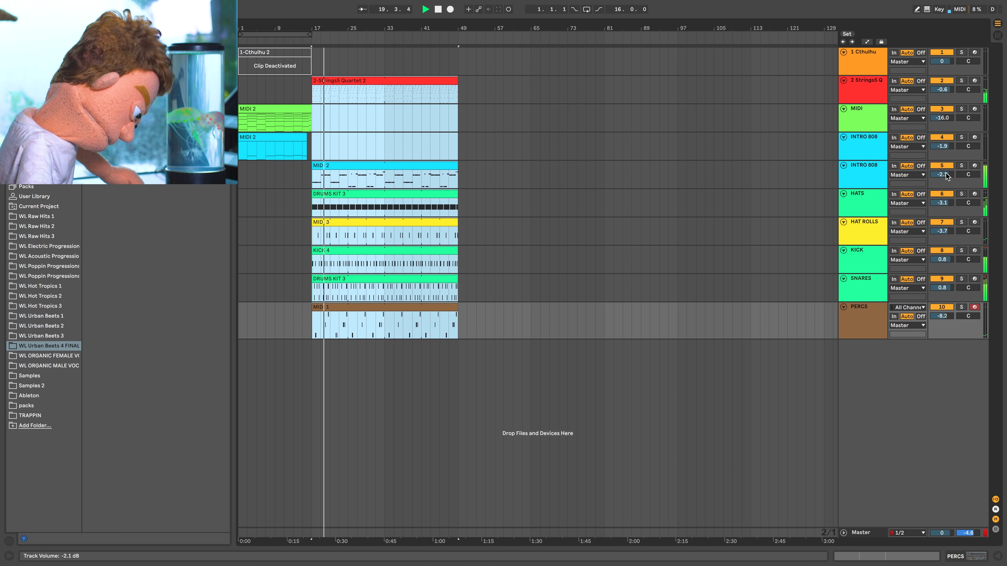
# Add a Compressor to the strings track sidechained with Audio From set to SNARES
pyautogui.click(37, 106)
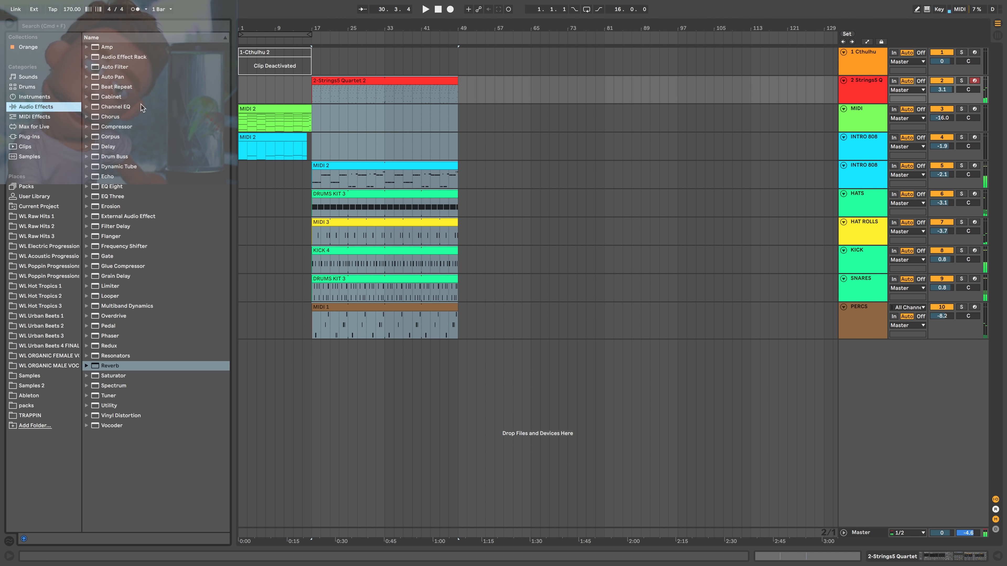
pyautogui.click(117, 127)
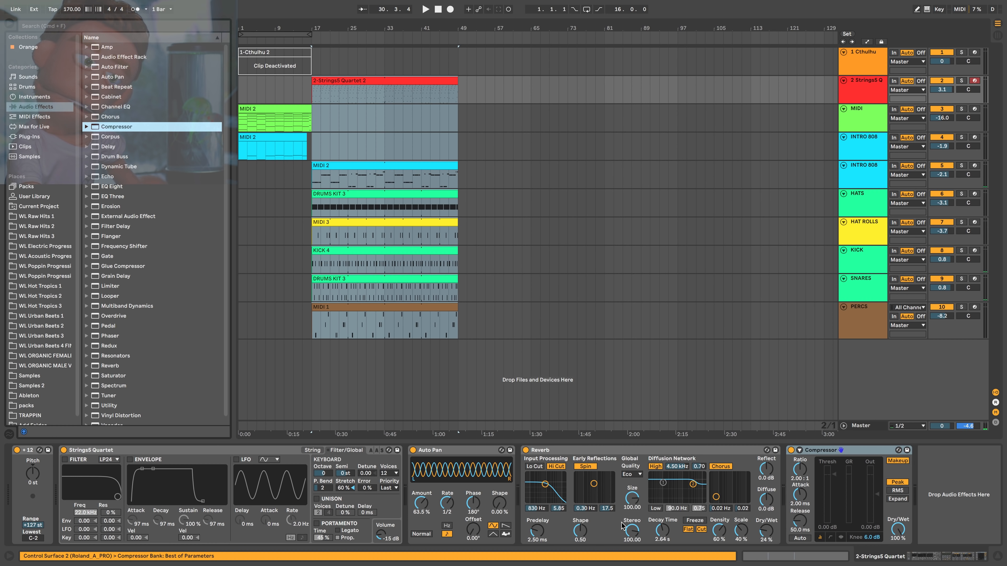
pyautogui.click(798, 460)
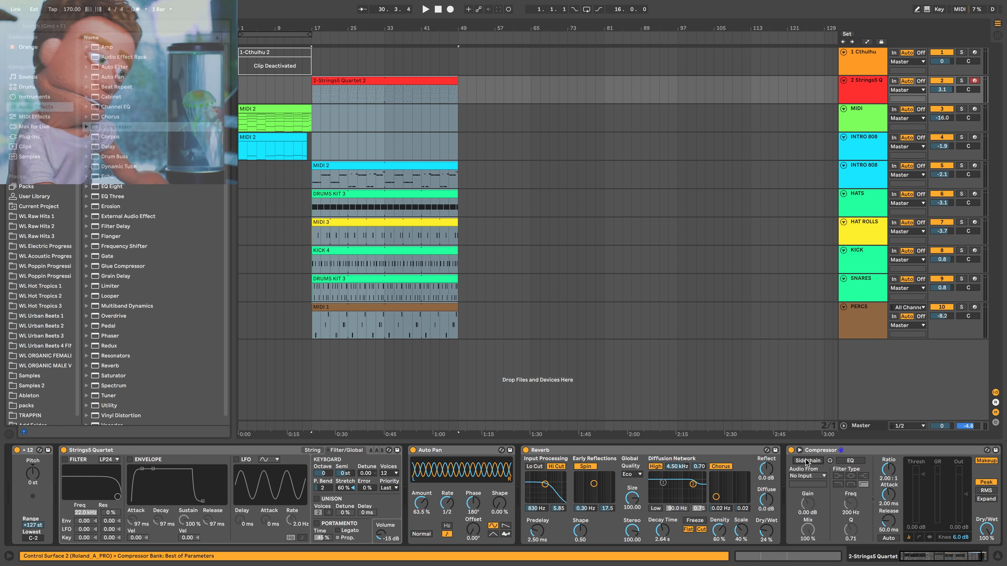
pyautogui.click(807, 475)
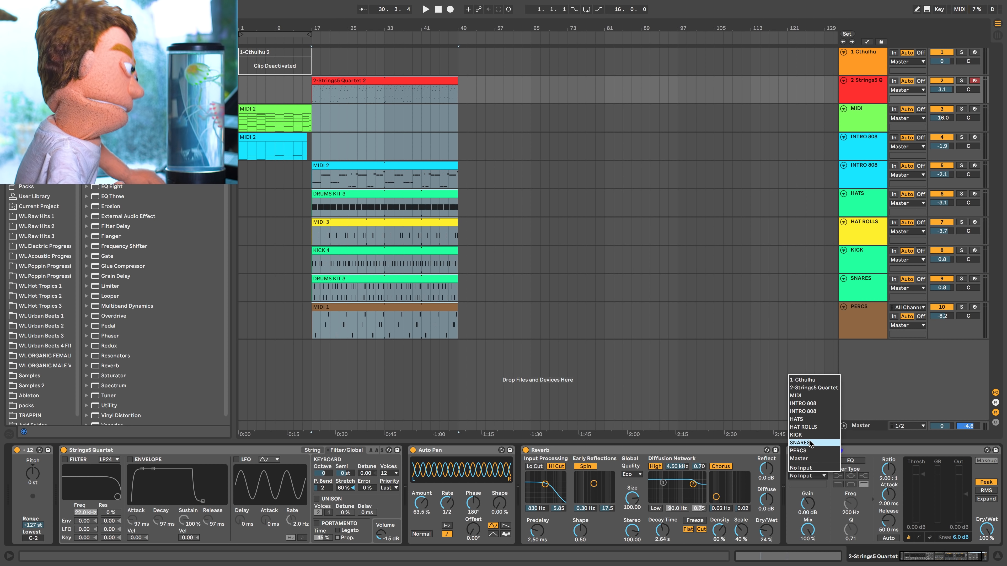
pyautogui.click(799, 443)
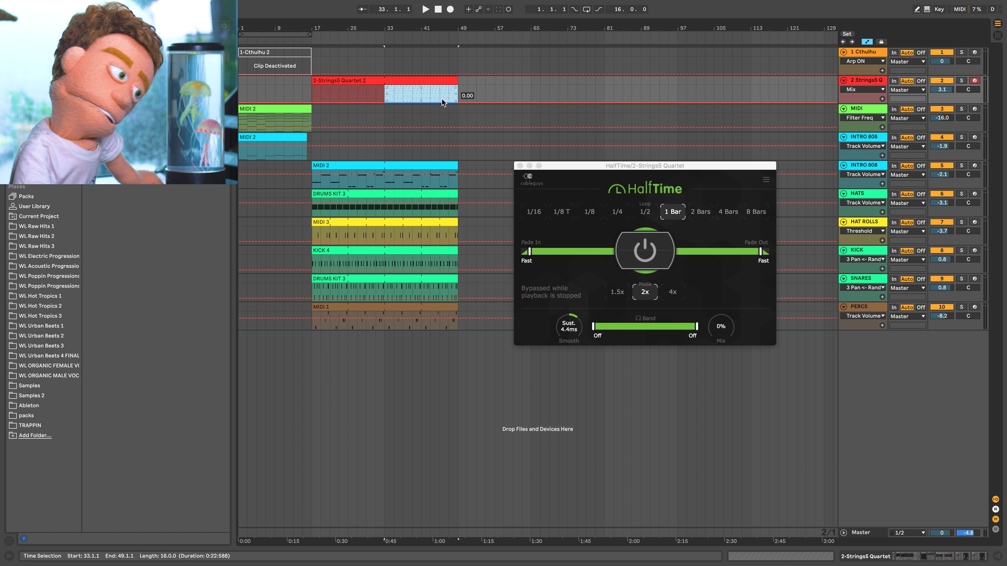
# Play back with HalfTime on the strings, then paste the strings clip onto a new MIDI track at bar 49
pyautogui.click(424, 9)
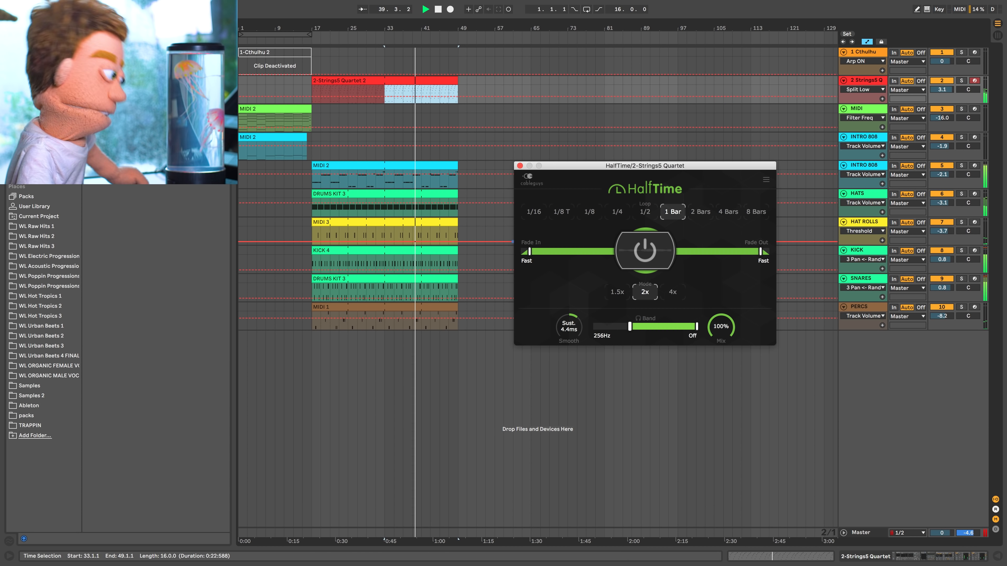
pyautogui.click(520, 166)
pyautogui.write('kont')
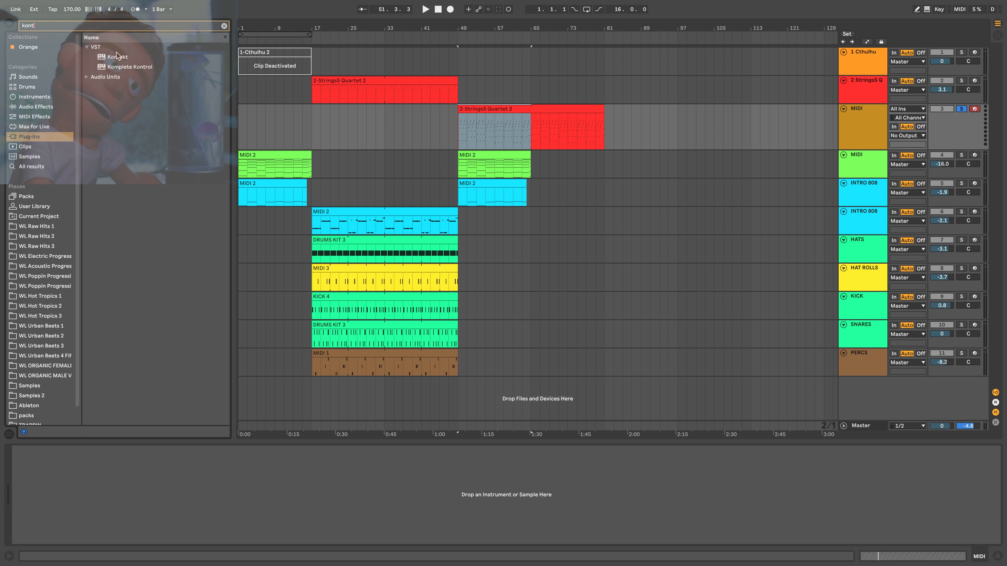
# Load Kontakt with Violin Ensemble.nki from the Factory Library on the new MIDI track
pyautogui.doubleClick(117, 57)
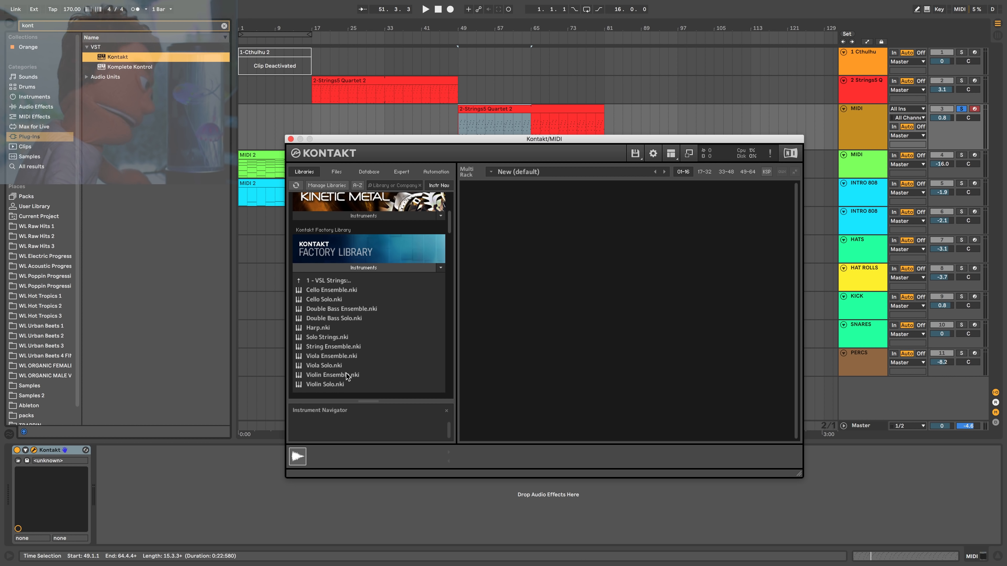
pyautogui.doubleClick(332, 375)
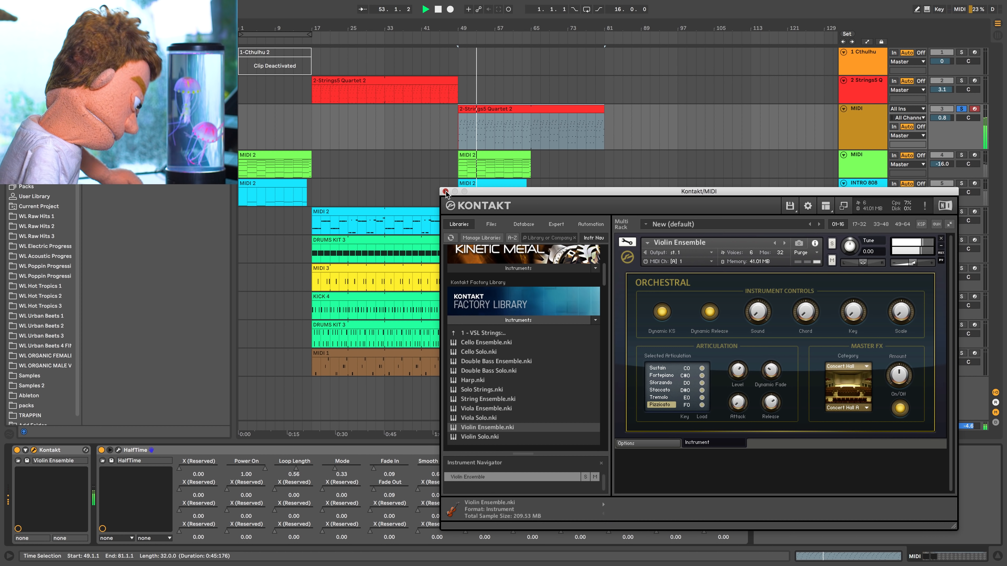
pyautogui.click(445, 191)
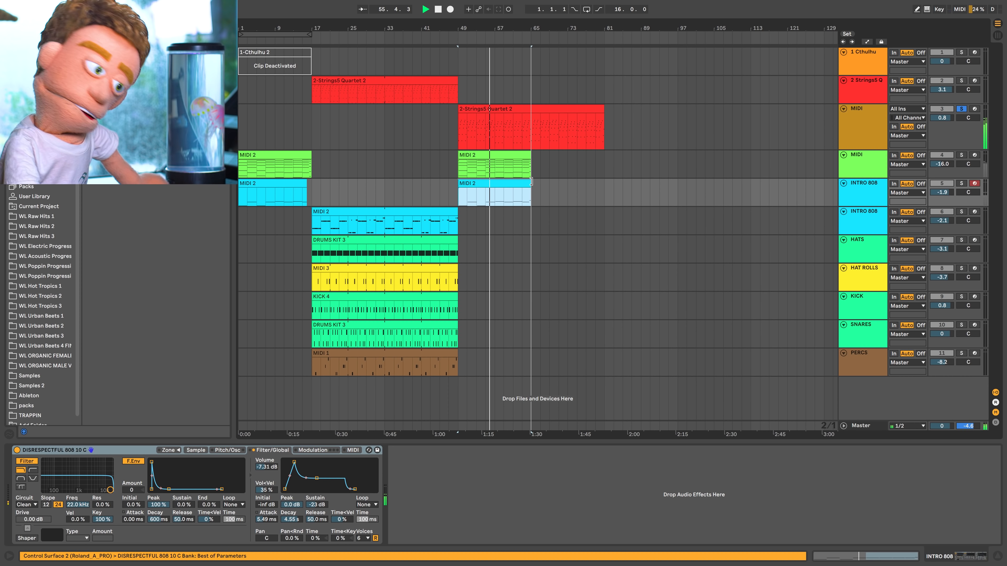
# Duplicate the strings, drum and perc clips to bar 65 and move the bar-49 clip to a new MIDI track
pyautogui.click(494, 164)
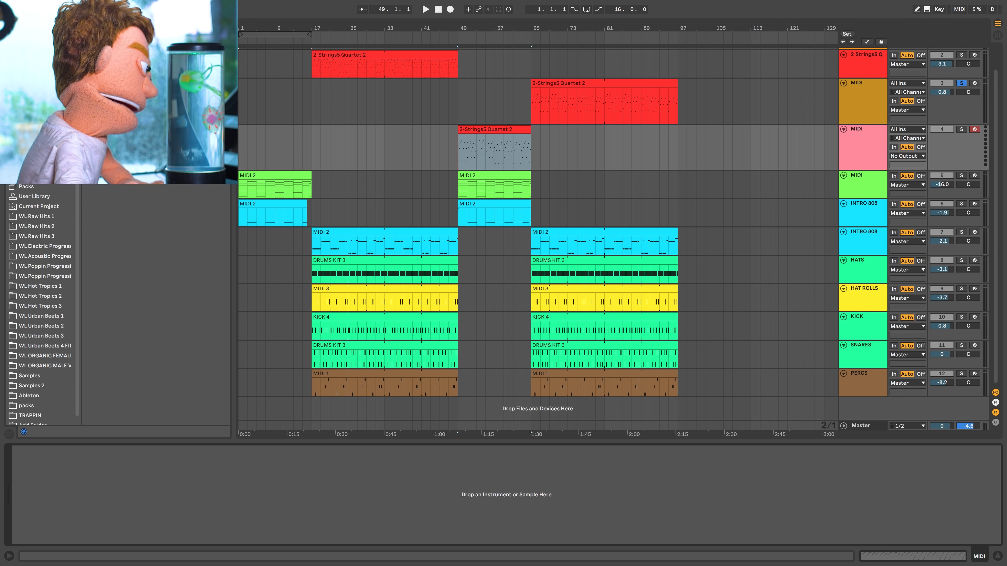
# Search 'ser' for Serum, load it on the bar-49 track with the PLUCK - Bok Choy preset
pyautogui.write('ser')
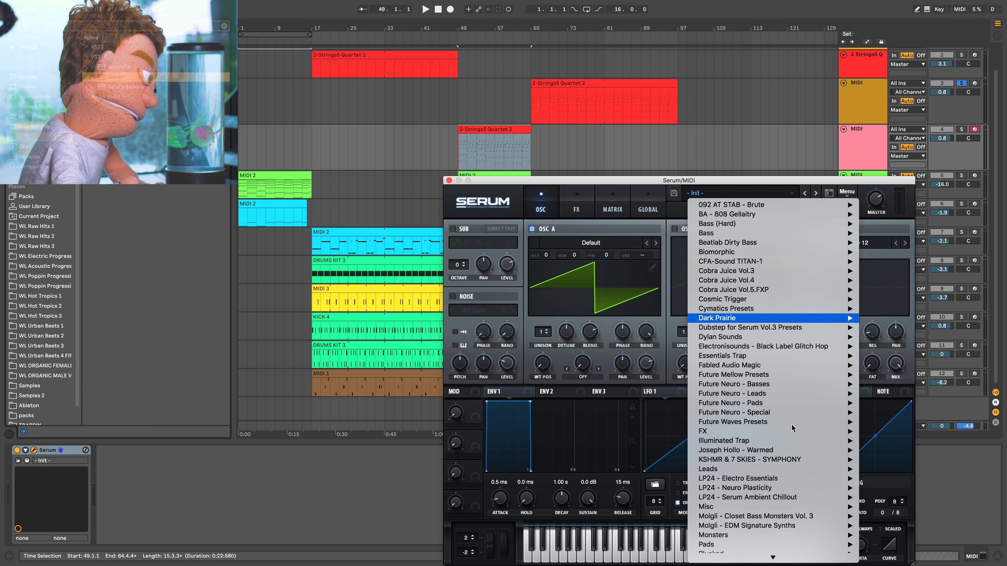
pyautogui.scroll(-3)
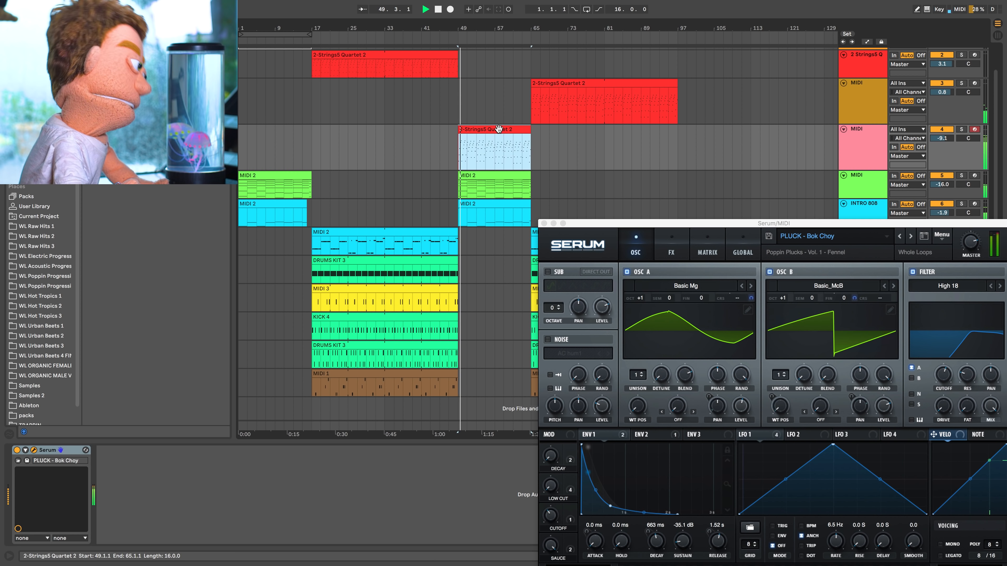
pyautogui.doubleClick(493, 147)
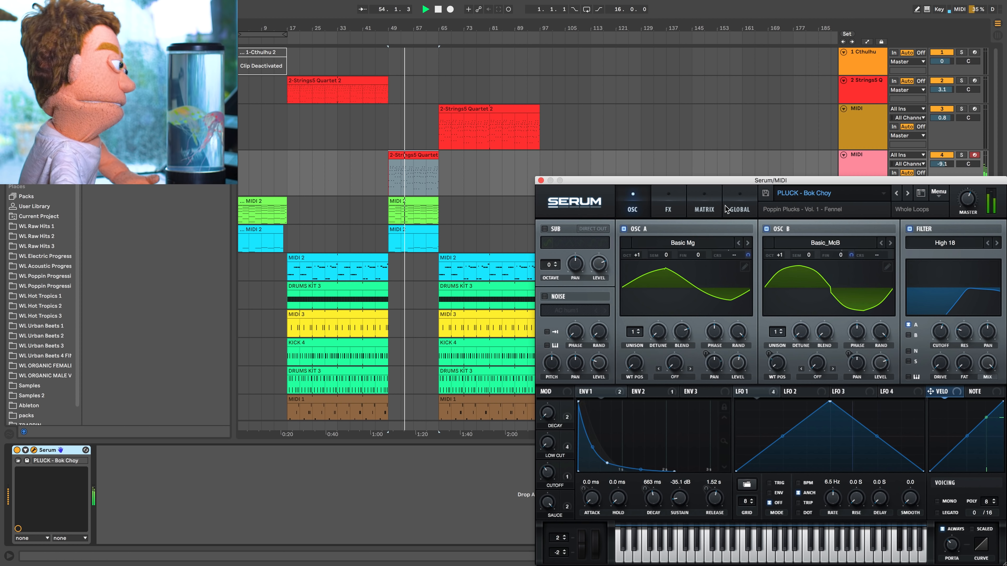
# Automate Serum's FX LOW CUT as a peak sweeping up and down over the bar-49 pluck clip
pyautogui.click(667, 201)
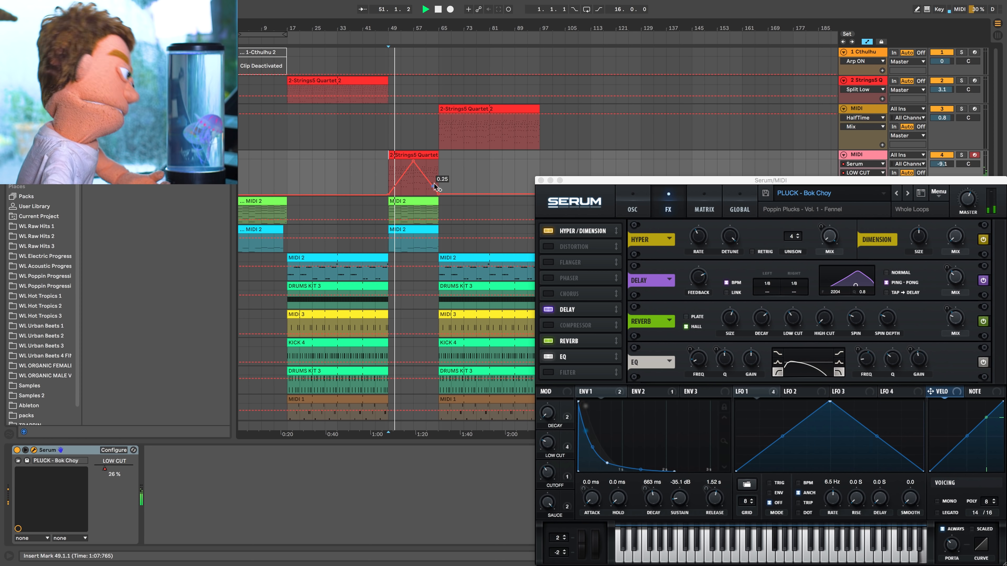
pyautogui.moveTo(415, 180); pyautogui.dragTo(415, 162)
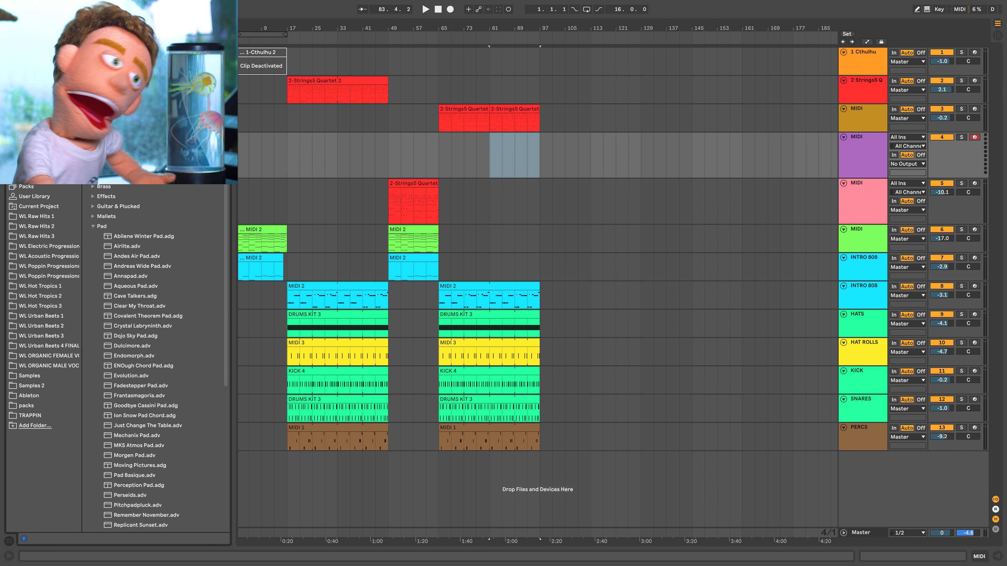
# Search 'string' in the browser and show the Instruments results with string presets
pyautogui.write('string')
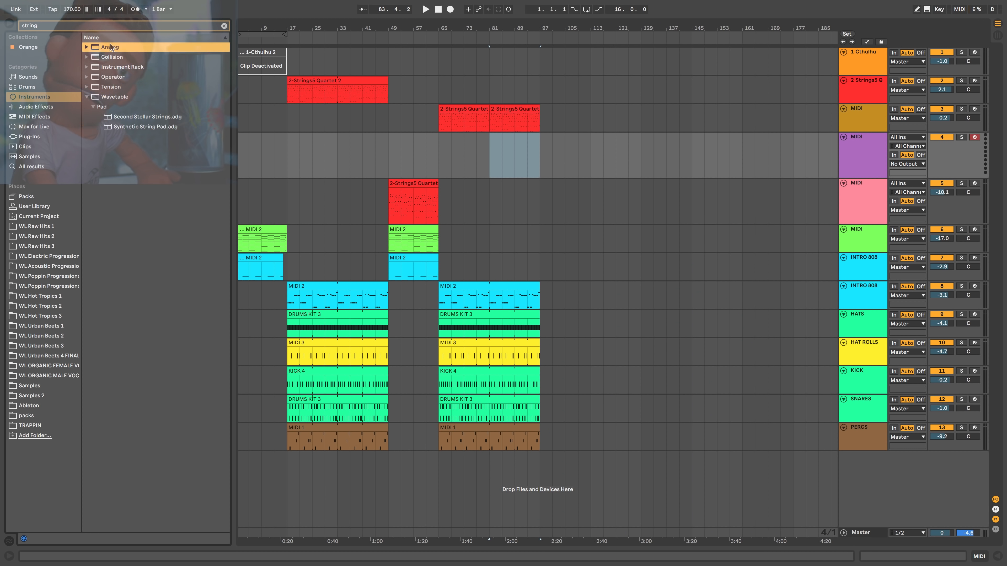
pyautogui.click(108, 46)
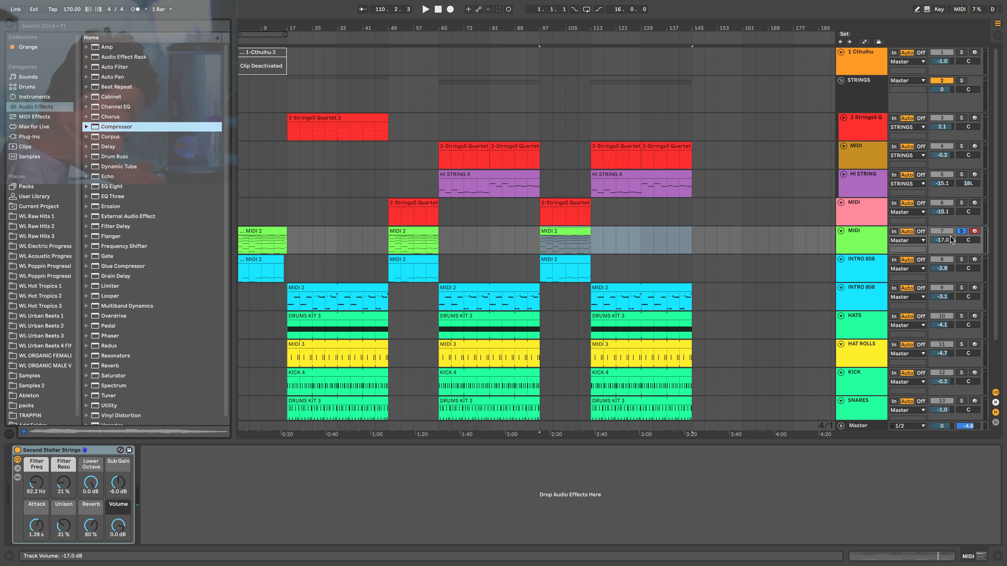
# Add Auto Pan to Second Stellar Strings at 1/8 synced rate with Amount automation near 49%
pyautogui.click(961, 231)
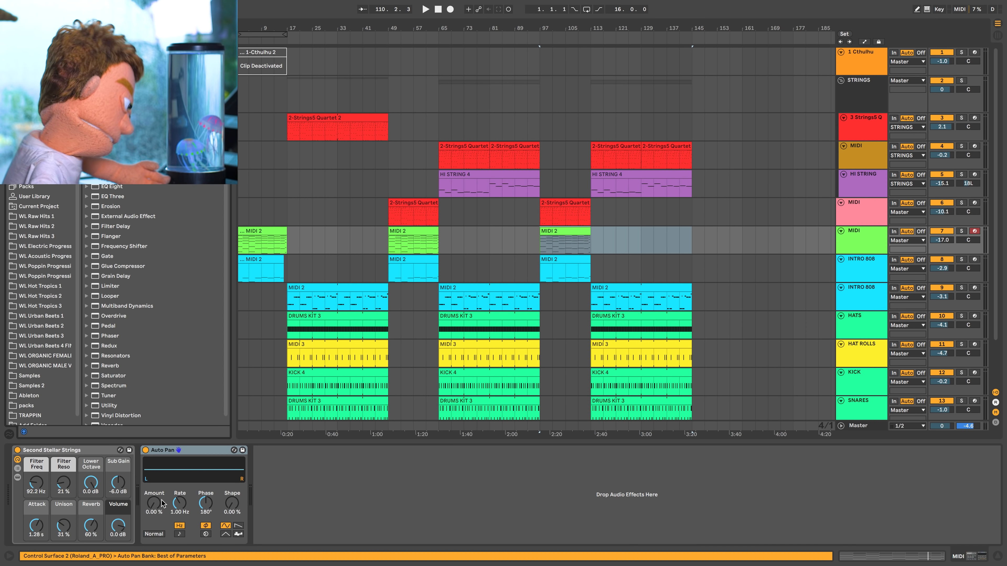
pyautogui.click(180, 526)
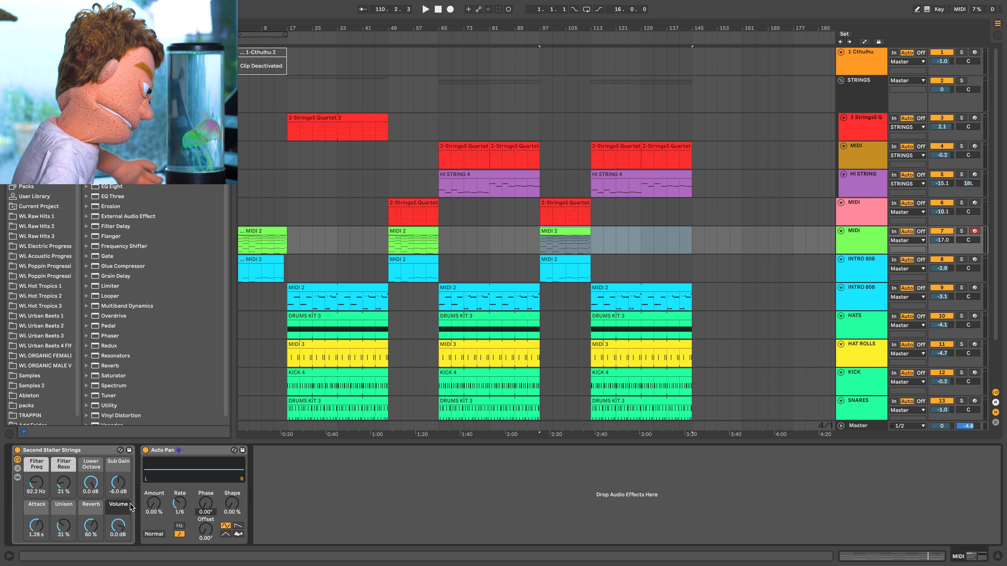
pyautogui.click(425, 9)
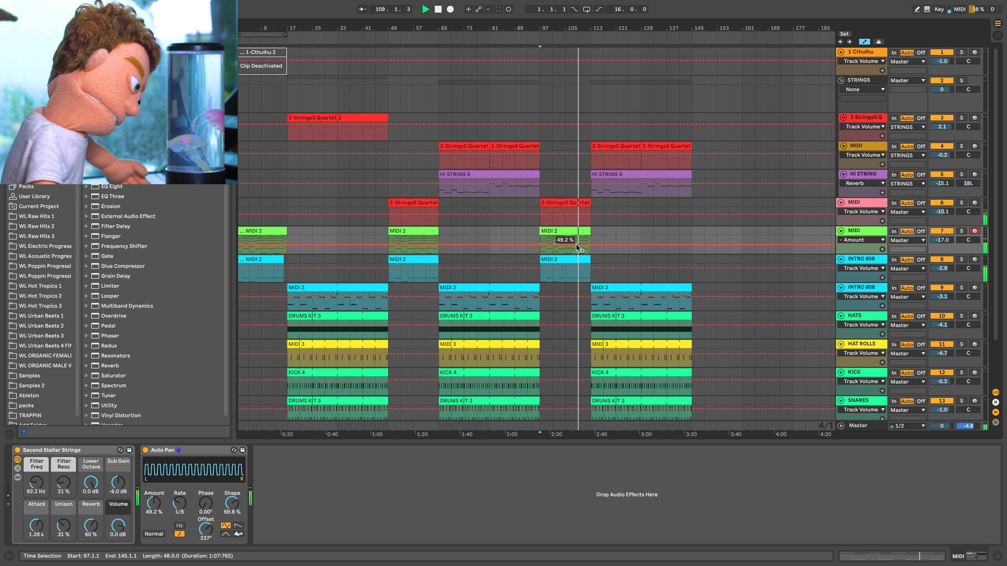
pyautogui.moveTo(153, 483); pyautogui.dragTo(153, 475)
pyautogui.write('SER')
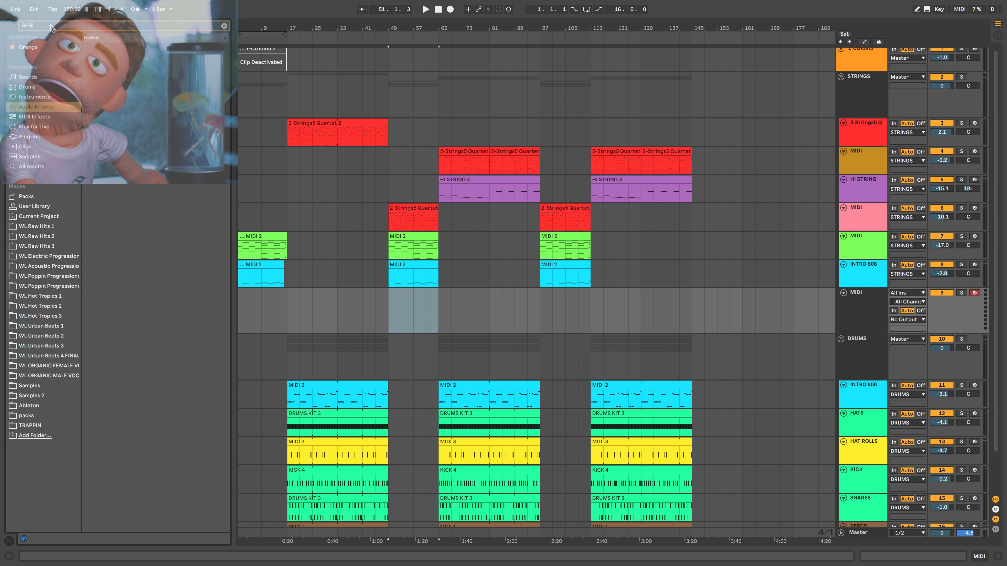
# Load Serum on the new track and choose the STRINGS - Contrabass Stct preset
pyautogui.click(29, 136)
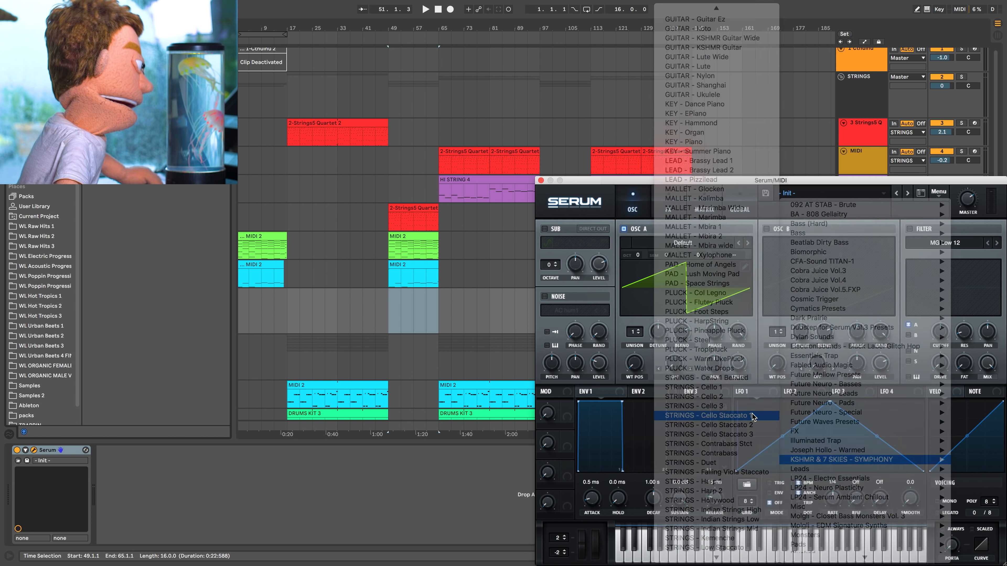
pyautogui.click(700, 415)
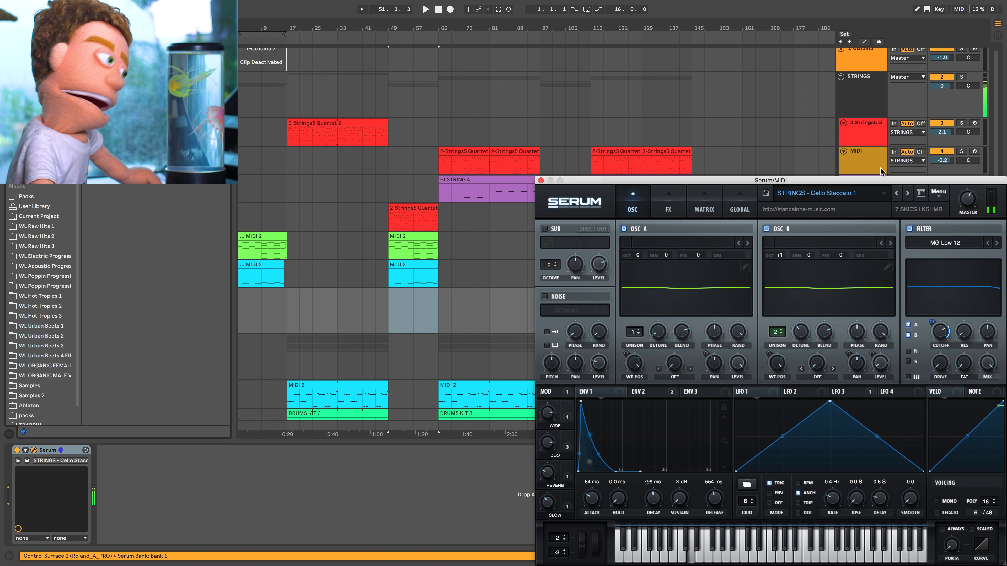
pyautogui.click(907, 192)
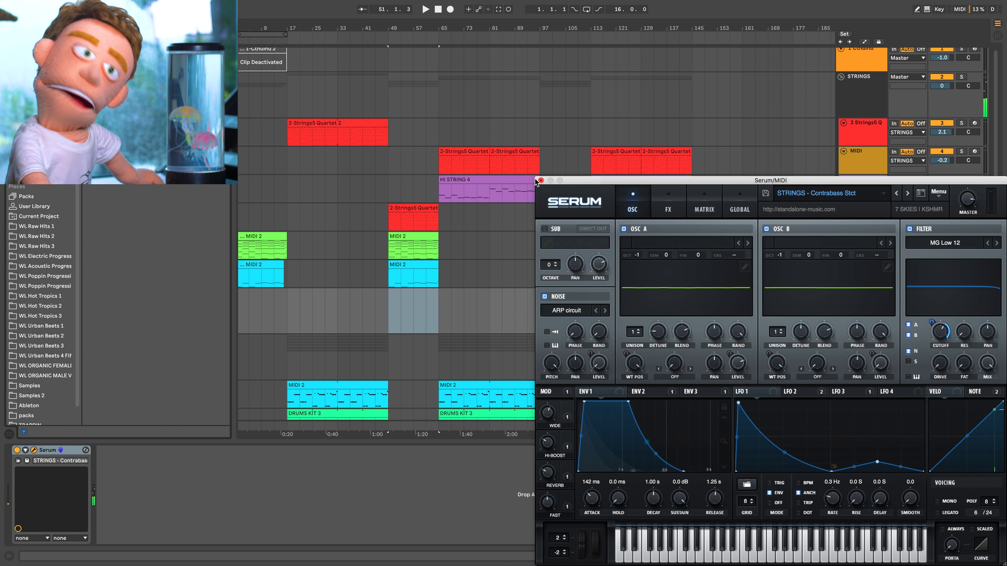
# Copy the HI STRING 4 melody clip onto the contrabass track aligned at bar 65
pyautogui.click(540, 180)
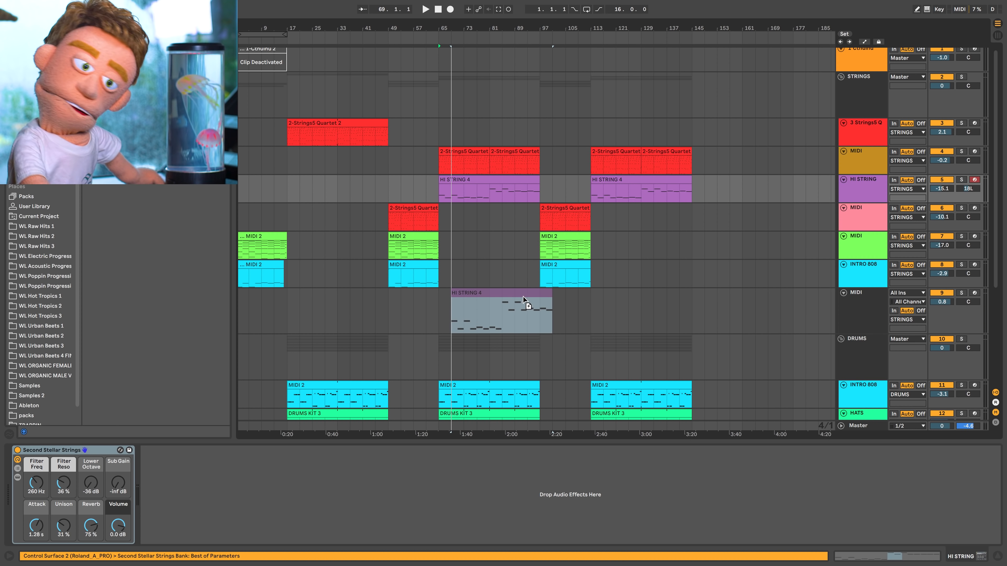
pyautogui.click(501, 312)
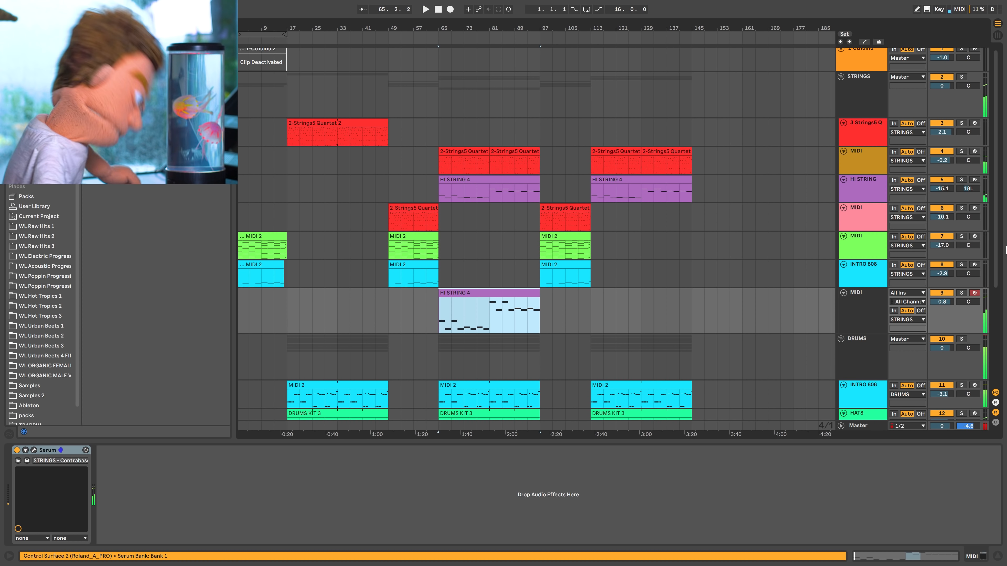
pyautogui.click(521, 287)
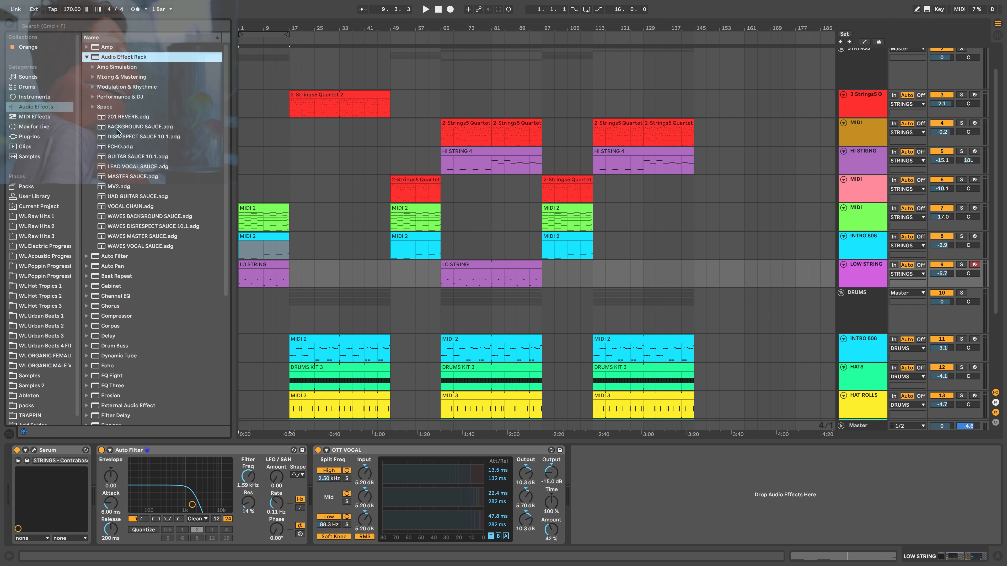
# Load the DISRESPECT SAUCE 10.1 rack on LOW STRING, set its SAUCE amount, and adjust the pad strings' Auto Pan amount
pyautogui.click(143, 136)
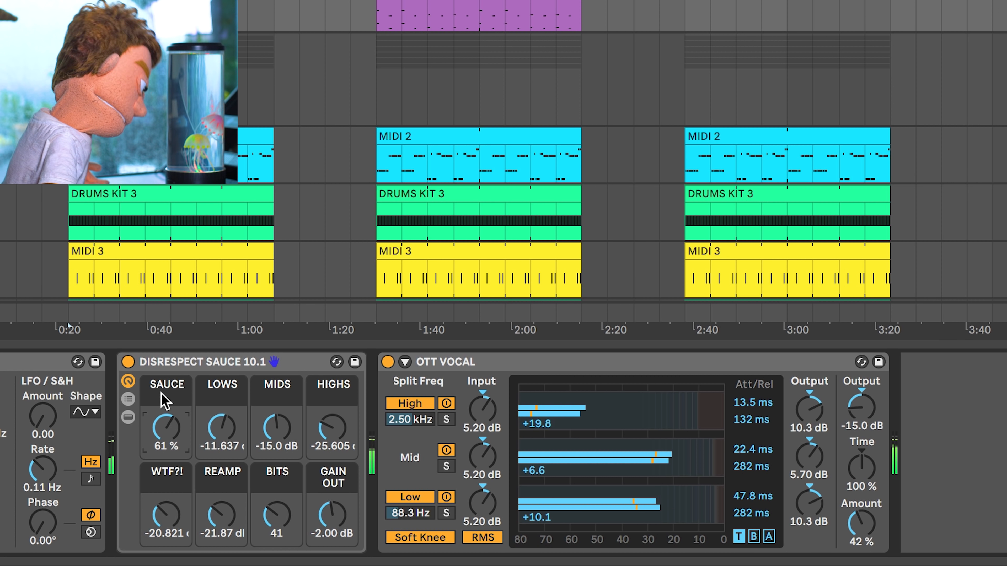
pyautogui.click(127, 362)
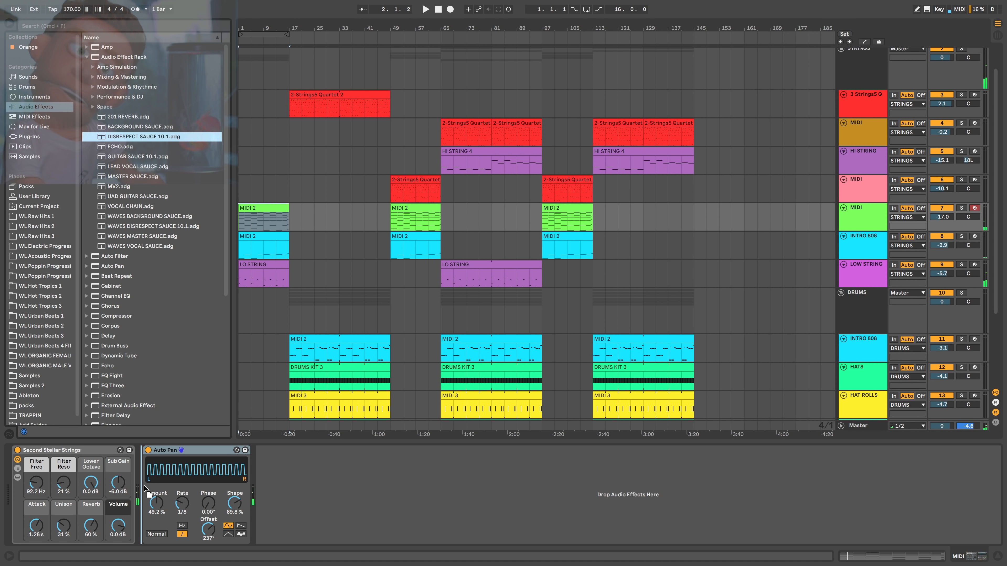
pyautogui.doubleClick(146, 136)
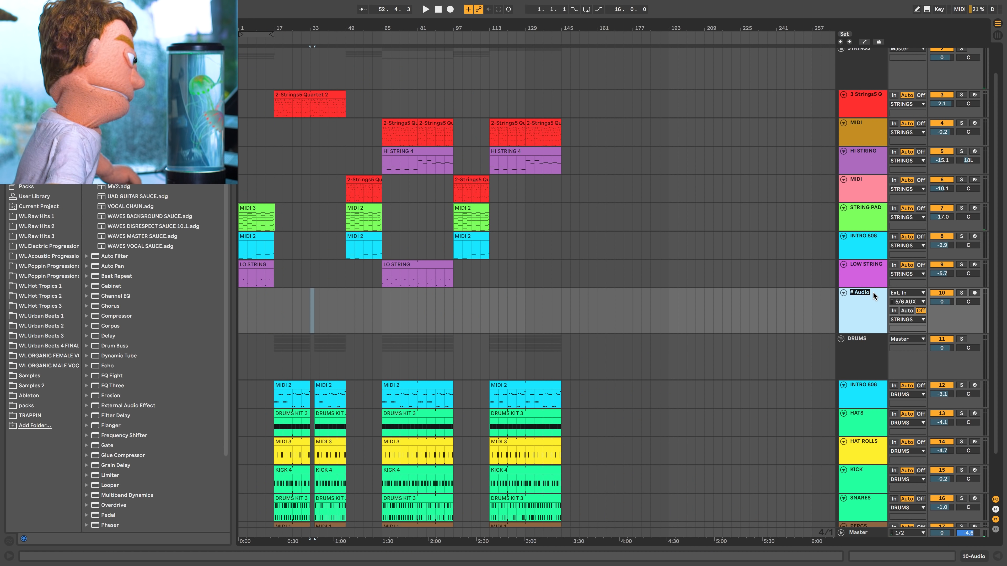
# Duplicate the FX track, place Urban FX riser and crash samples on the copies, and add an Impulse MIDI track
pyautogui.rightClick(861, 293)
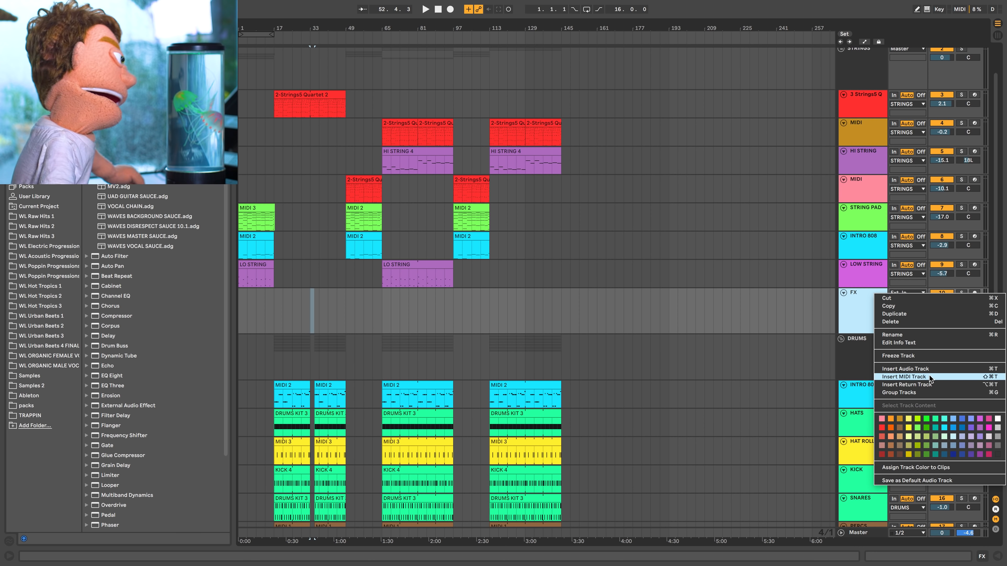
pyautogui.click(906, 377)
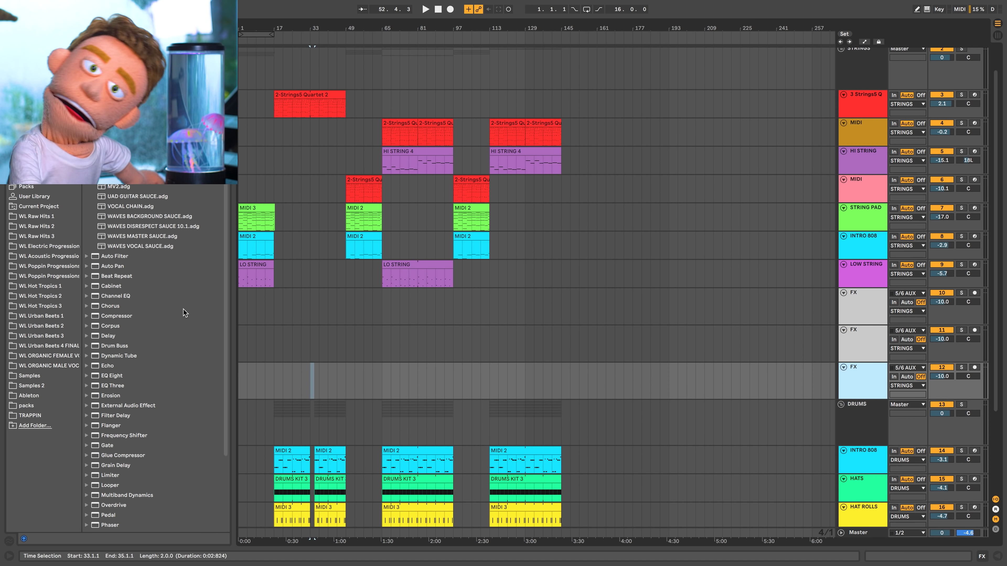
pyautogui.click(48, 345)
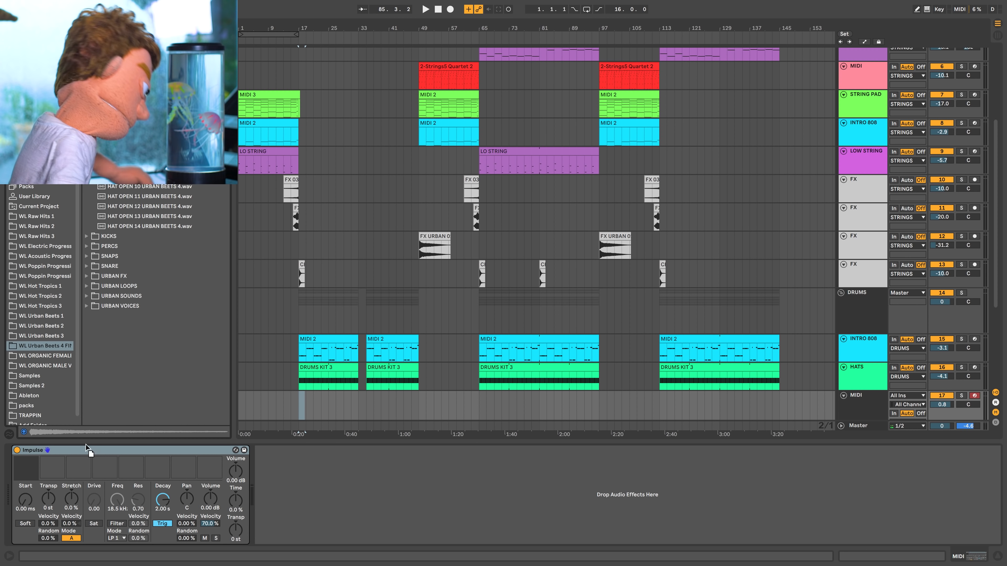
pyautogui.click(864, 41)
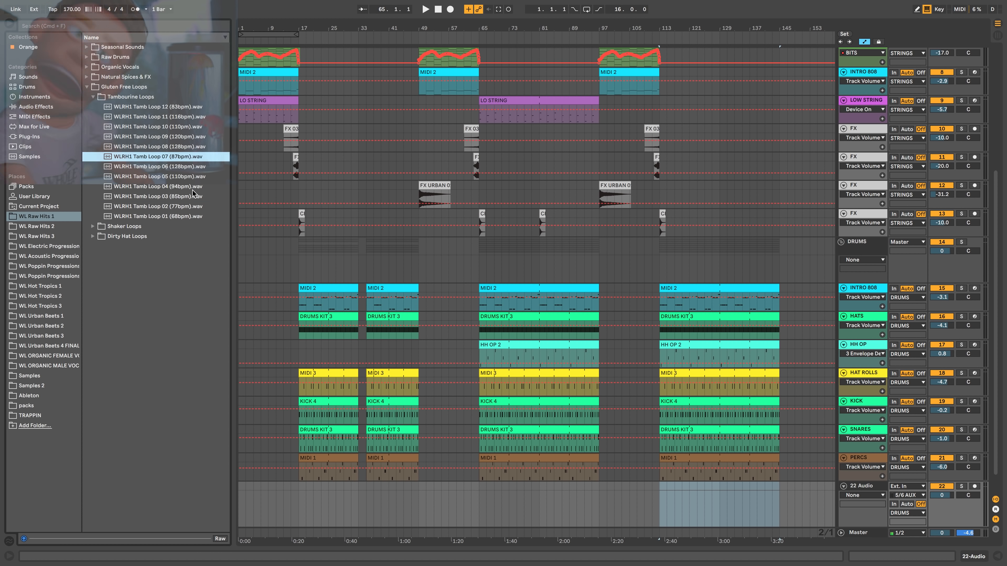
# Place the WLRH1 Tamb Loop 01 (68bpm) on a new TAMB LOOP track and colour its clips to match the track
pyautogui.click(158, 216)
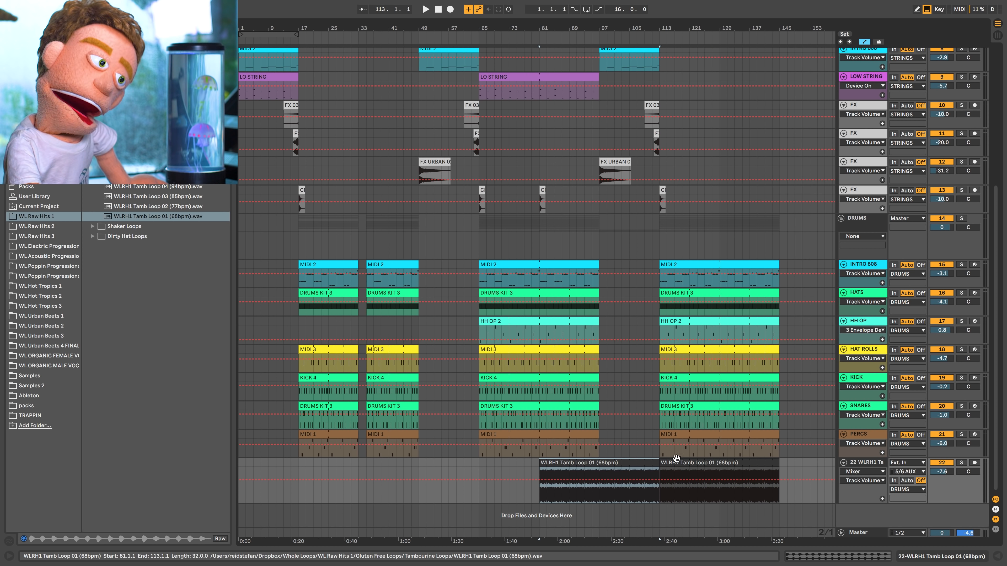
pyautogui.rightClick(861, 264)
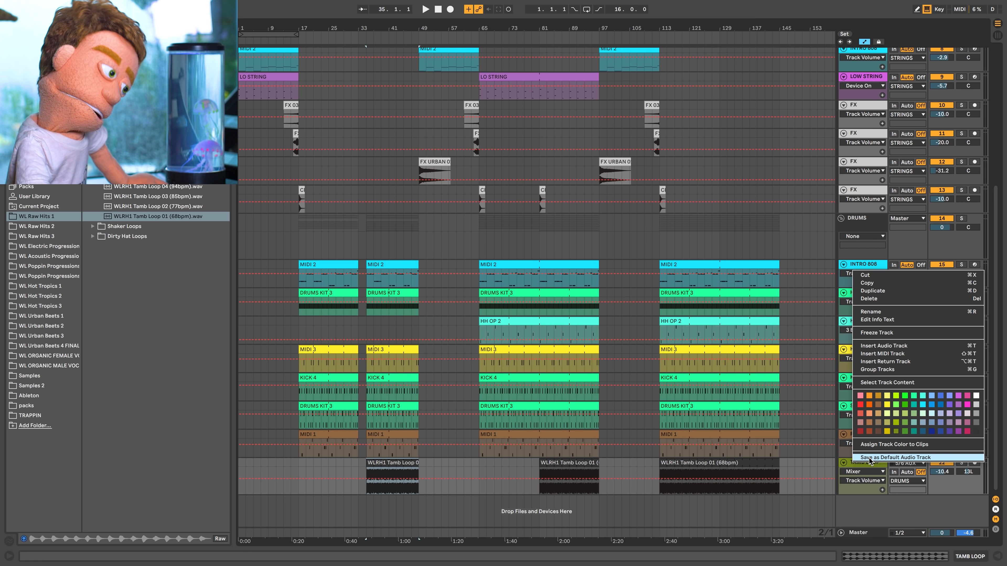
pyautogui.click(893, 445)
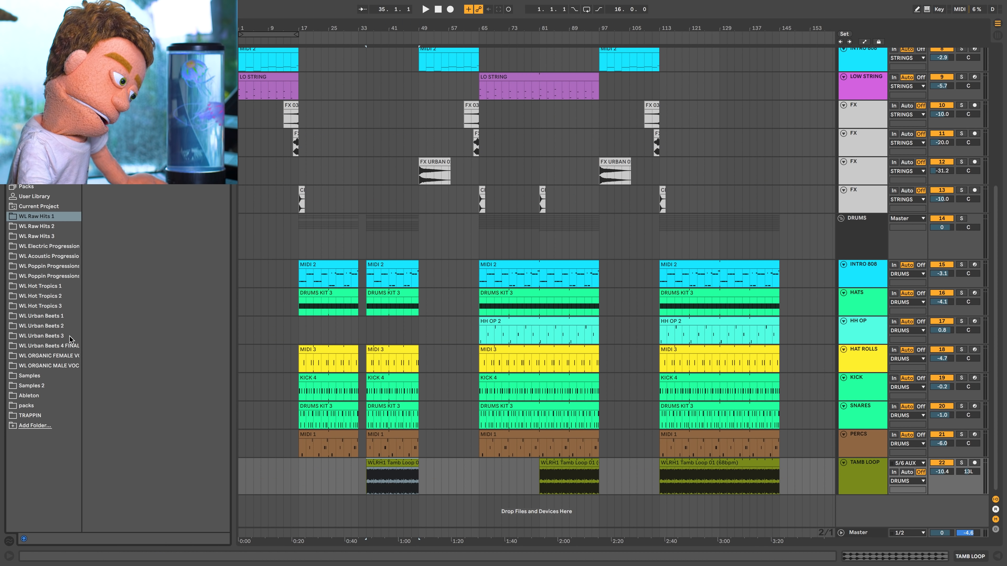
pyautogui.click(46, 346)
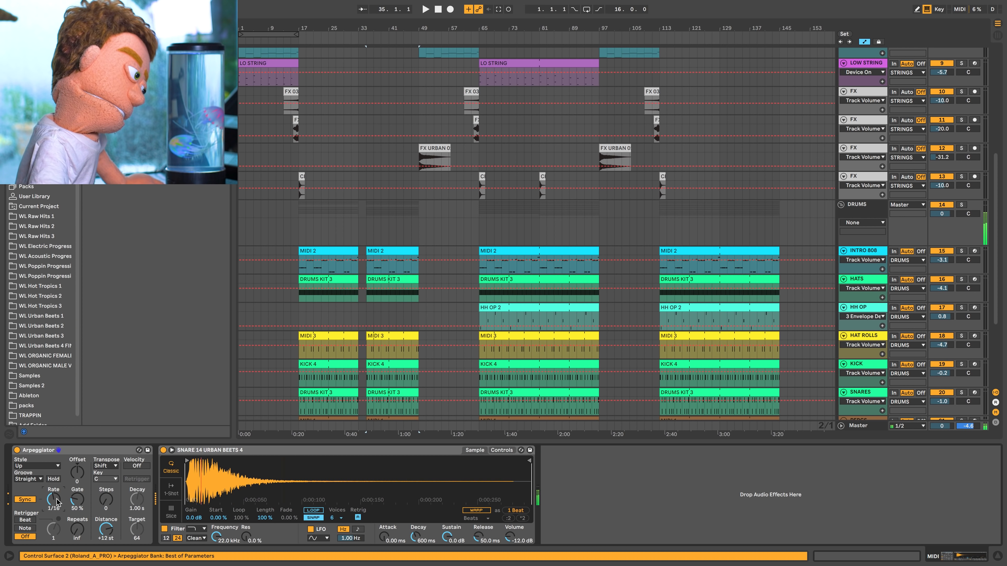
pyautogui.click(424, 9)
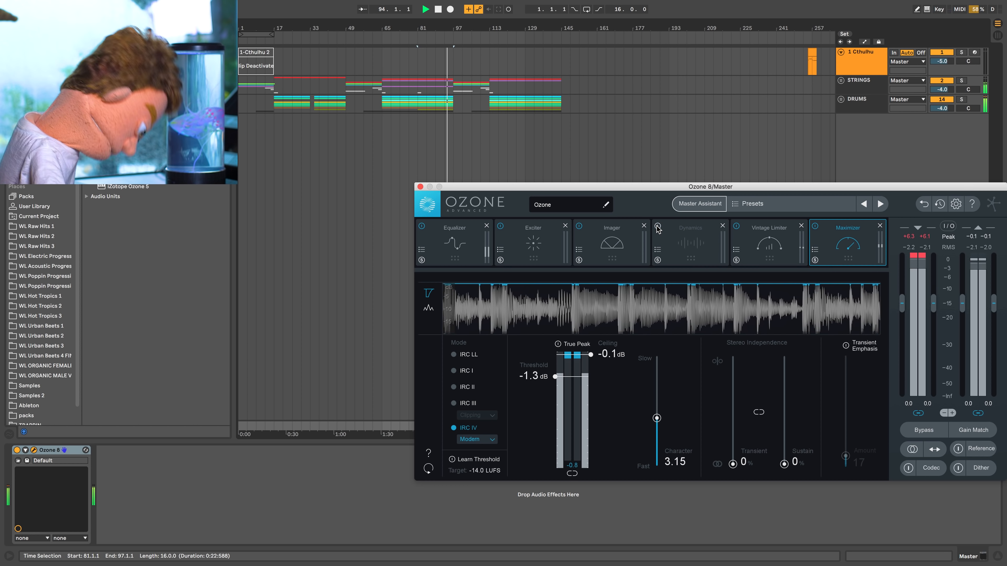
# Bypass the Dynamics stage in Ozone 8's mastering chain on the Master track
pyautogui.click(657, 227)
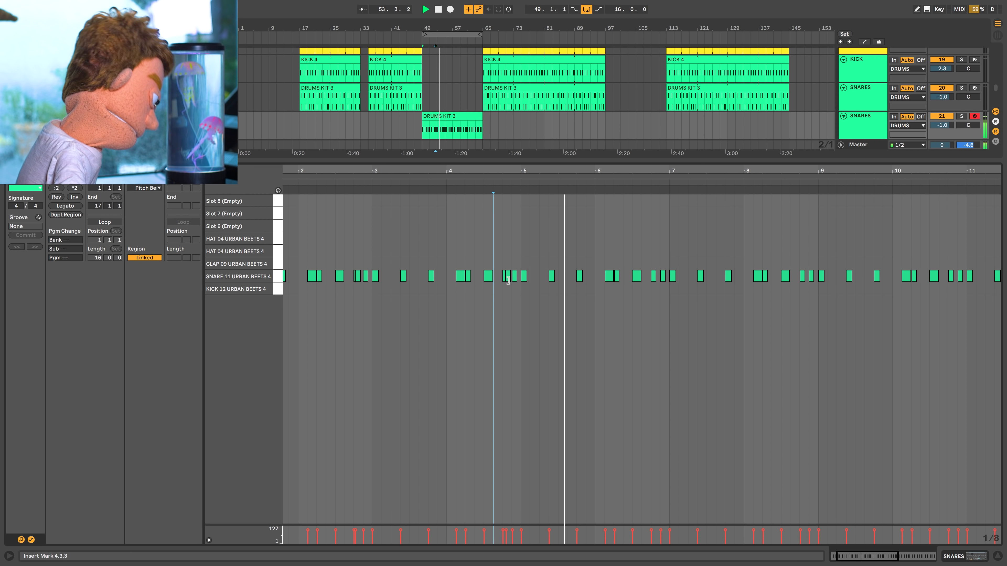
# Draw a SNARE 11 hit into the DRUMS KIT 3 fill clip at bar 49
pyautogui.click(505, 277)
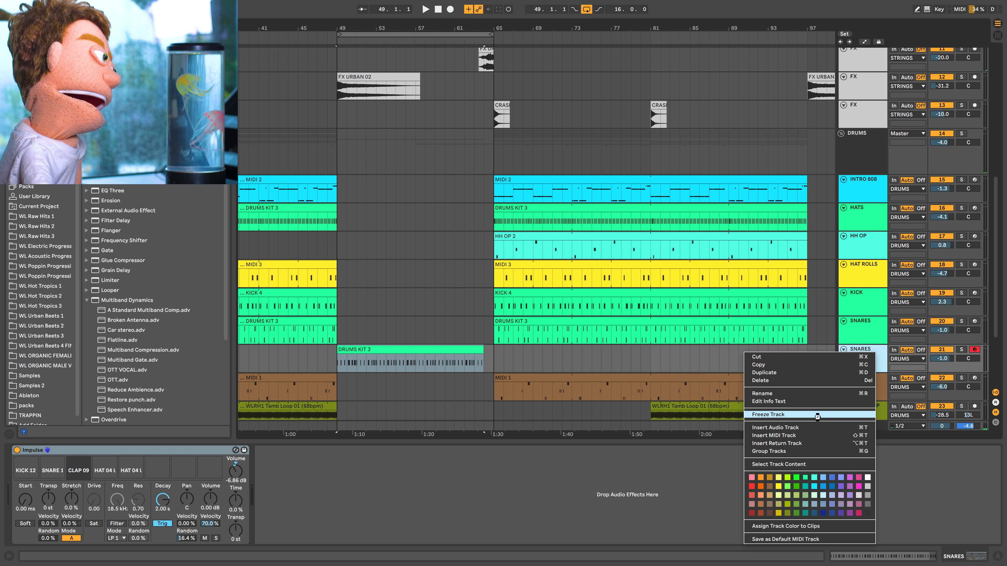
# Freeze the SNARES fill track to audio and choose Volume as the clip envelope to edit
pyautogui.click(767, 415)
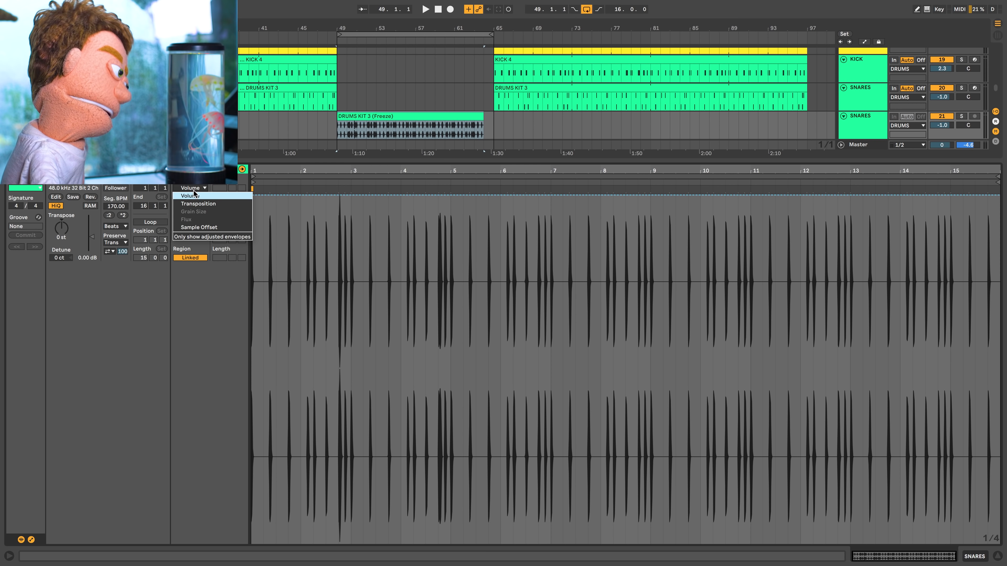
pyautogui.click(198, 204)
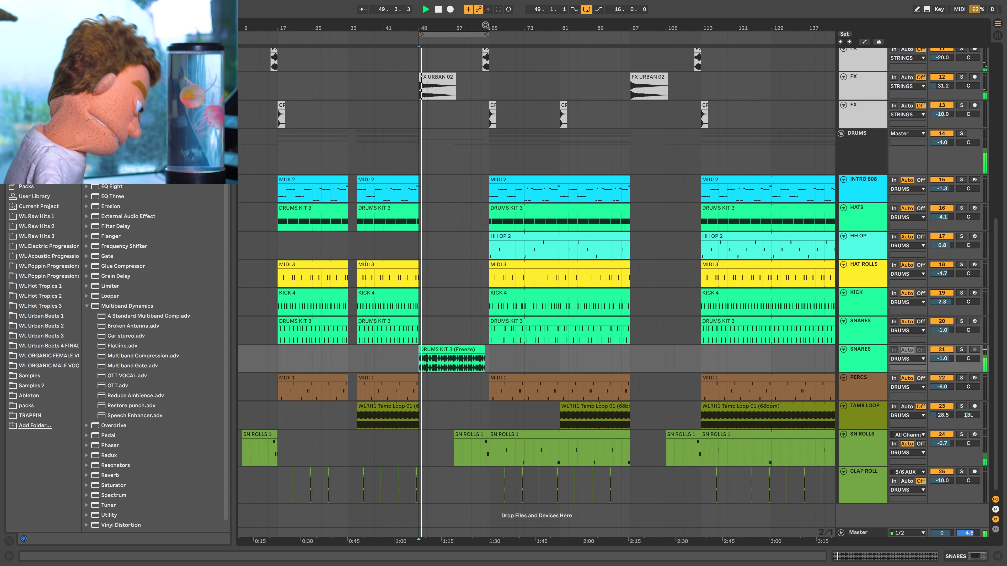
# Set the snare fill's Echo to ping-pong with straight-note sync and automate its Dry/Wet over the fill
pyautogui.click(425, 9)
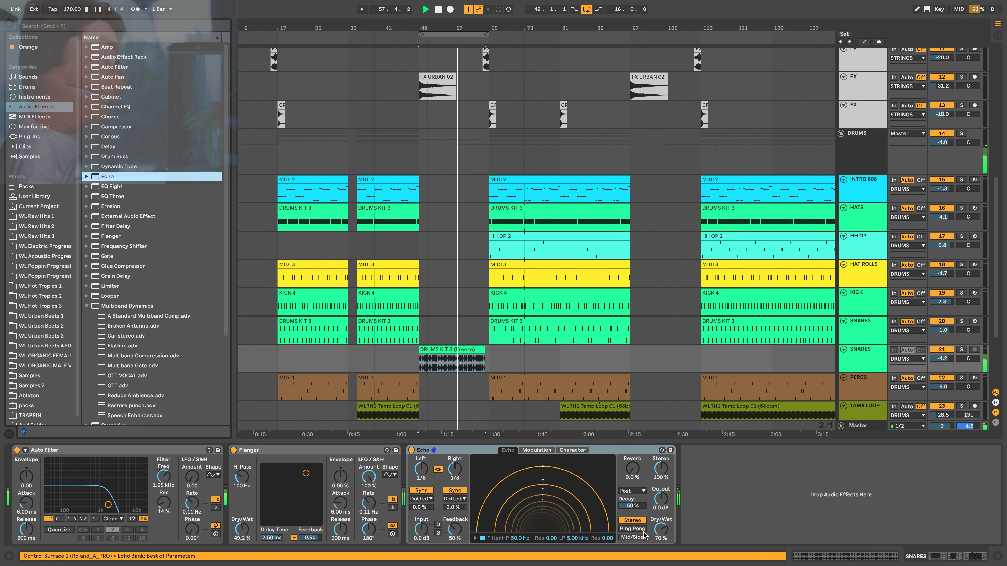
pyautogui.click(422, 499)
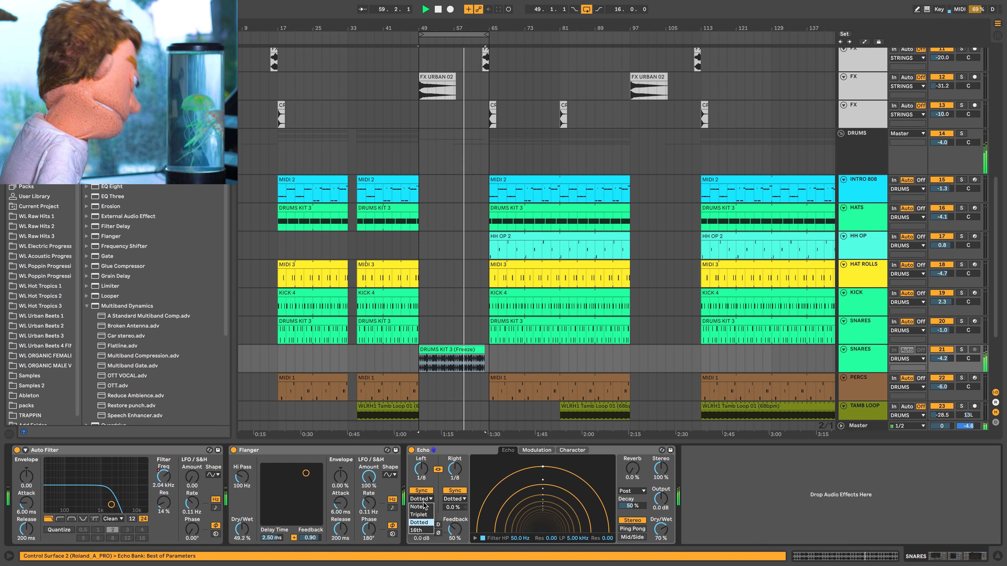
pyautogui.click(418, 506)
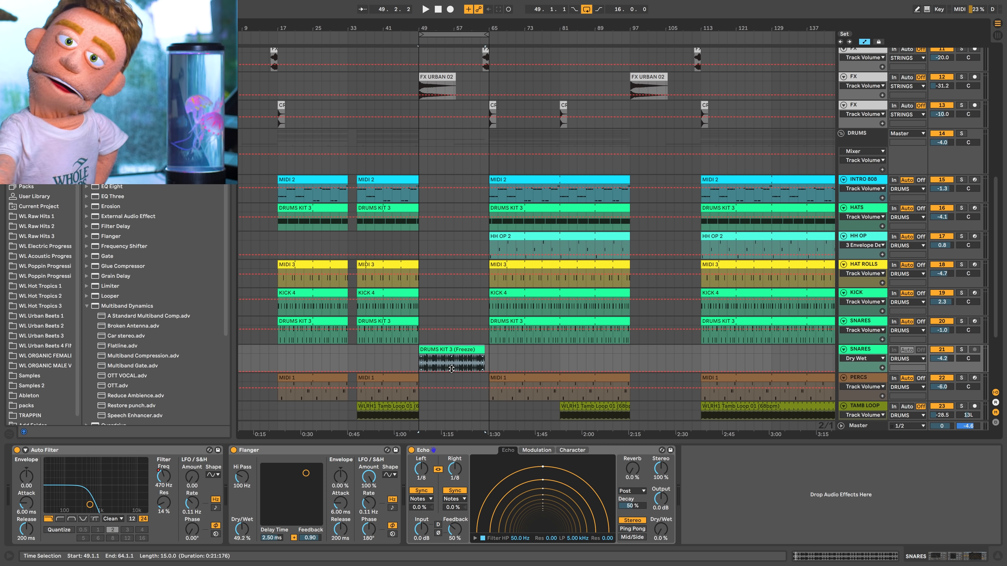
pyautogui.click(424, 9)
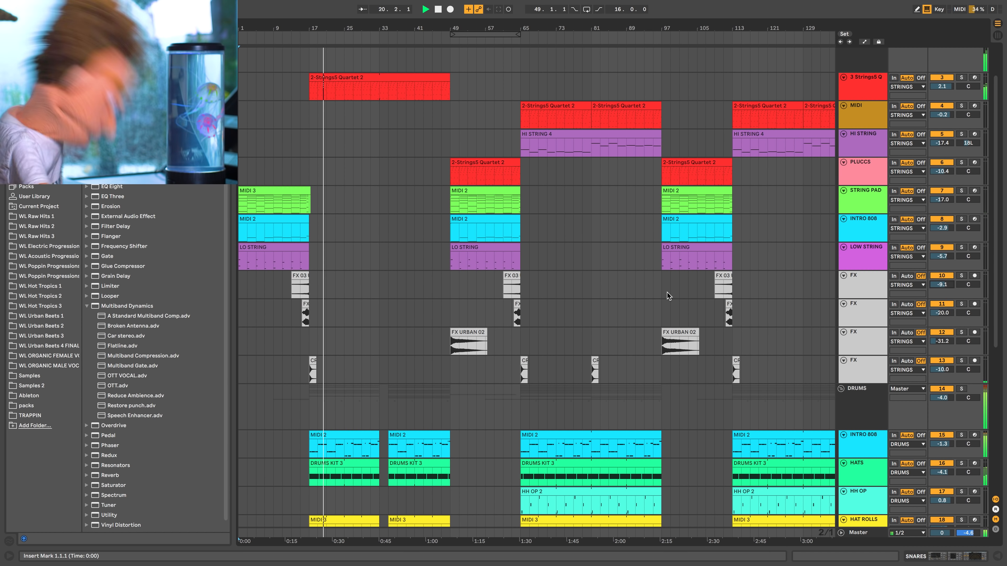
pyautogui.moveTo(655, 262)
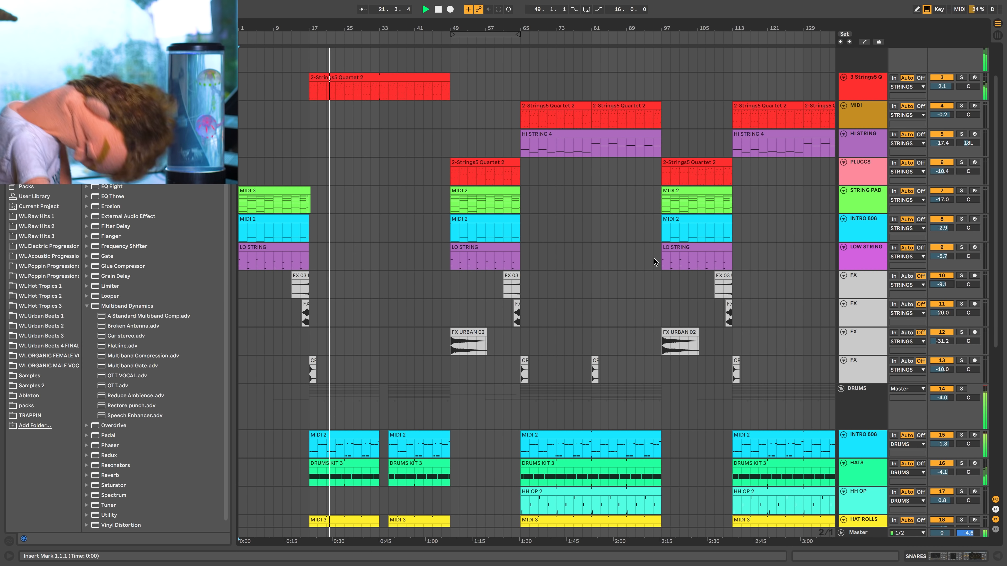